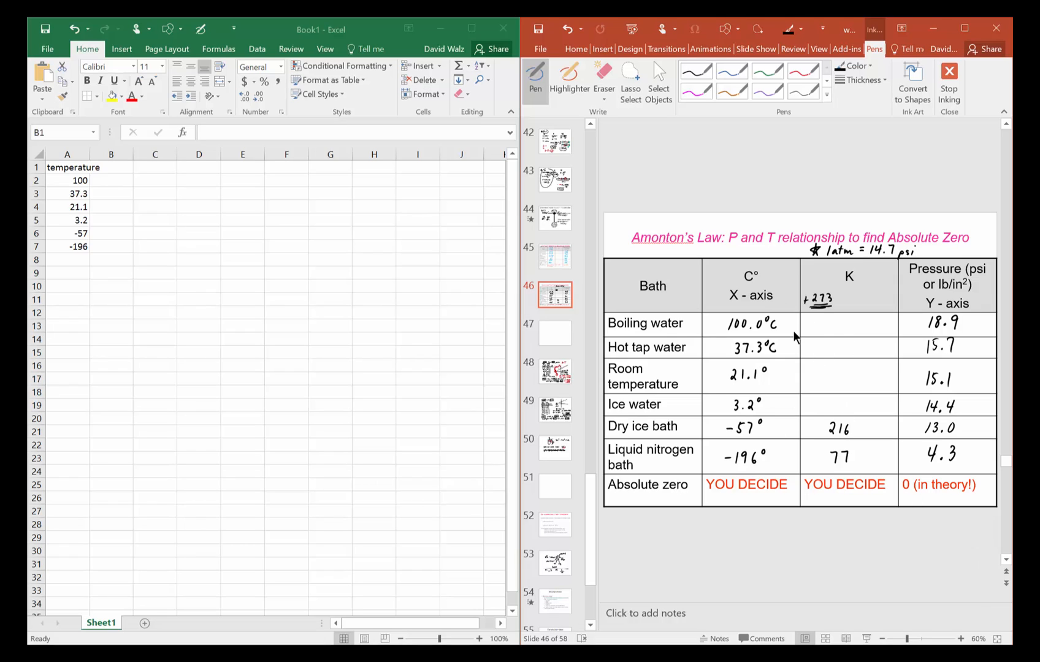
pyautogui.moveTo(733, 434)
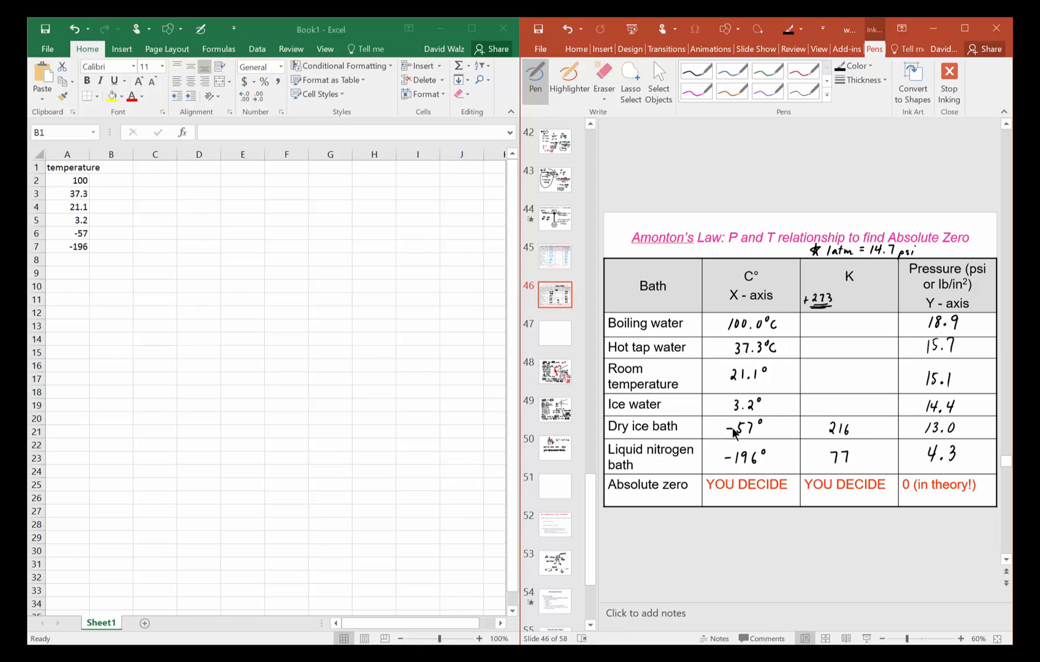
pyautogui.moveTo(561, 236)
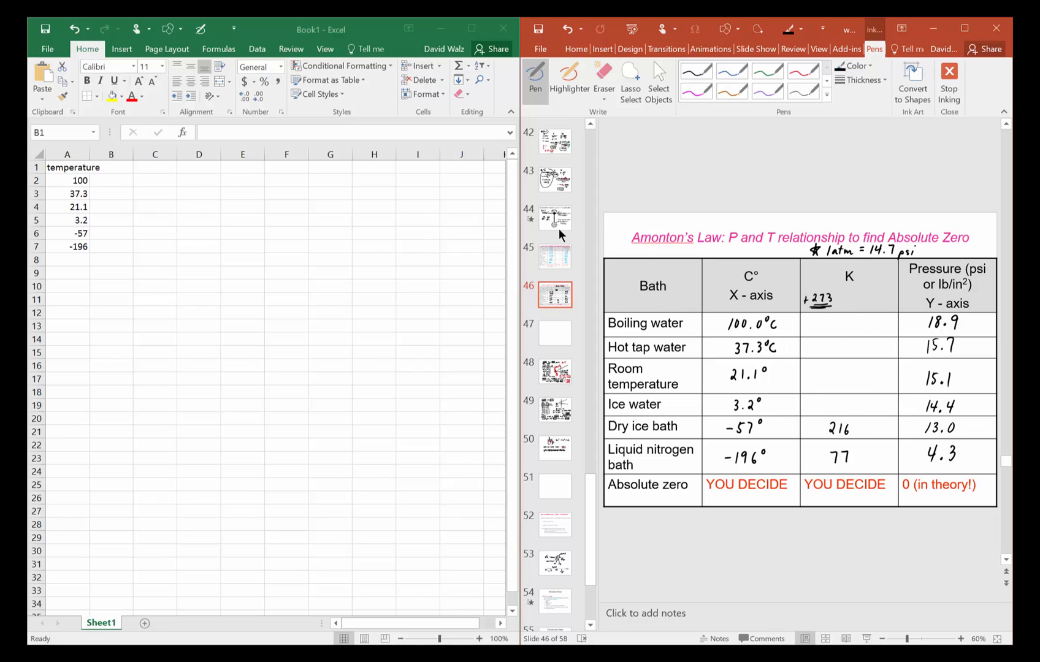
# - Review the absolute-zero and data table slides, then type a temperature heading in B1
pyautogui.click(554, 218)
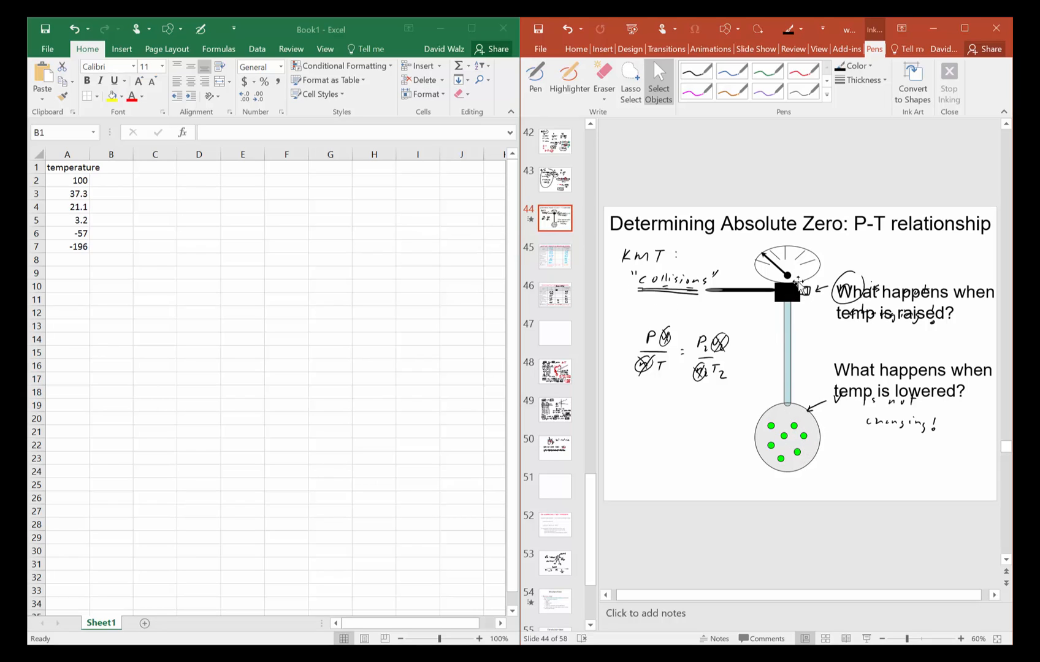
pyautogui.click(555, 294)
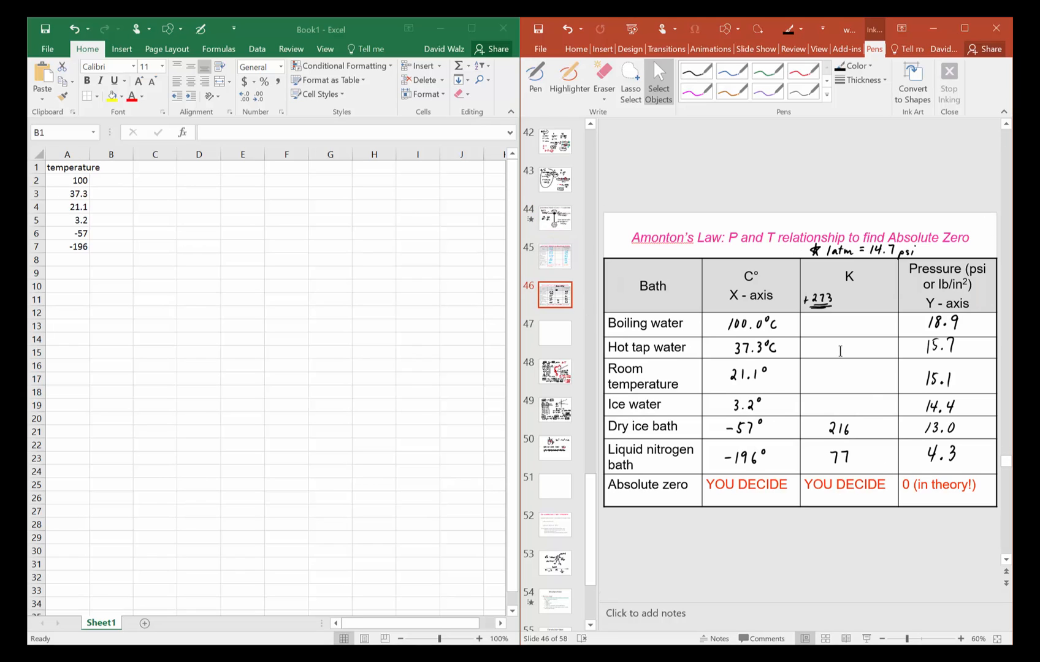
pyautogui.moveTo(351, 244)
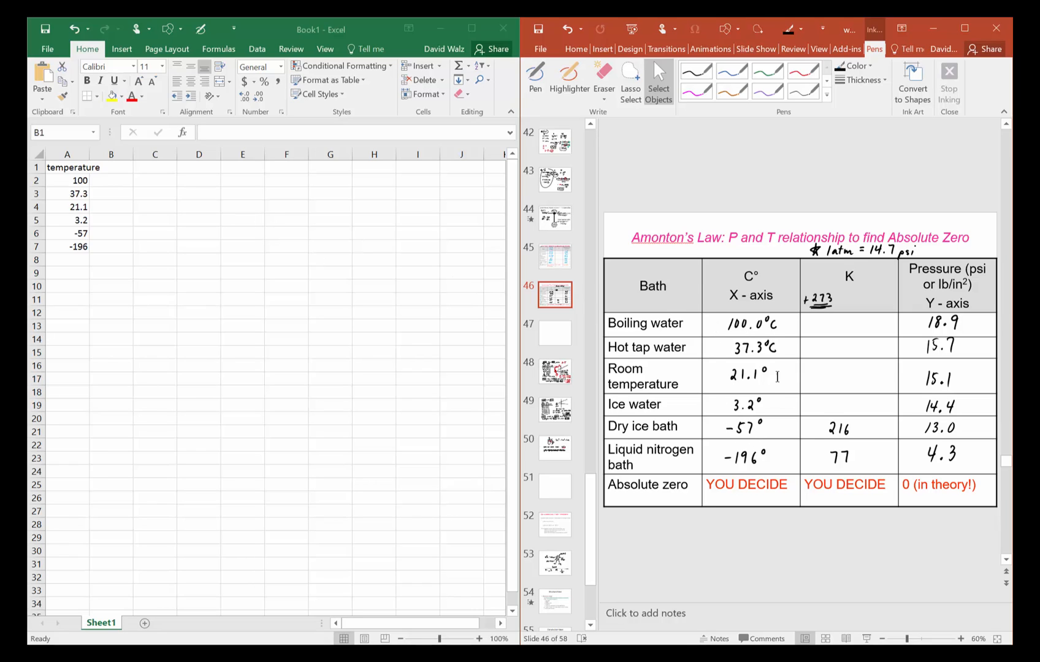
pyautogui.moveTo(367, 245)
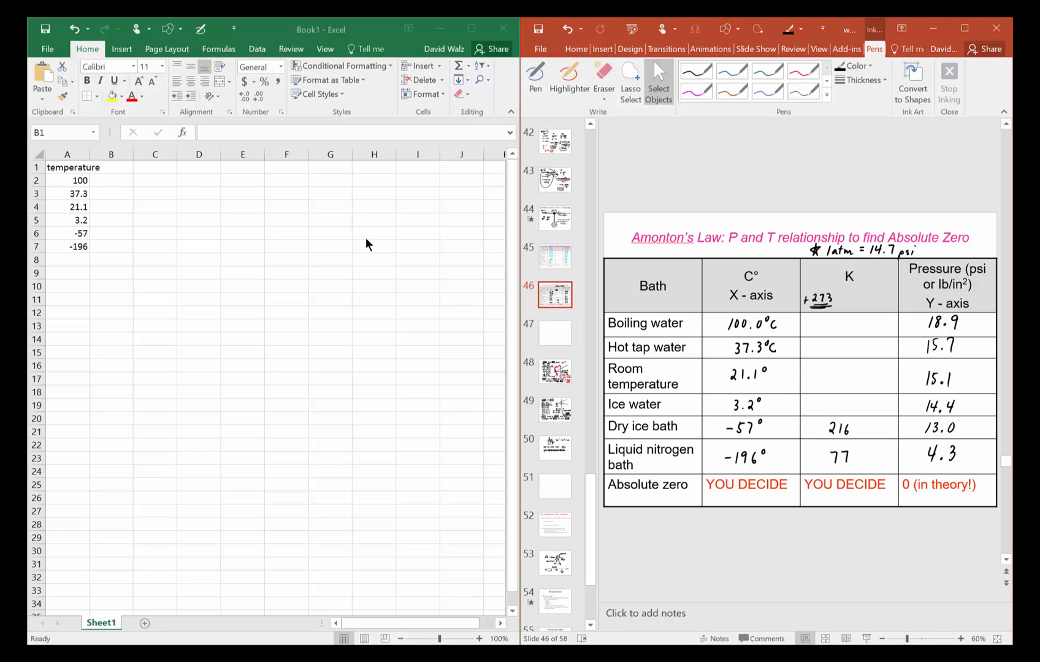
pyautogui.moveTo(66, 196)
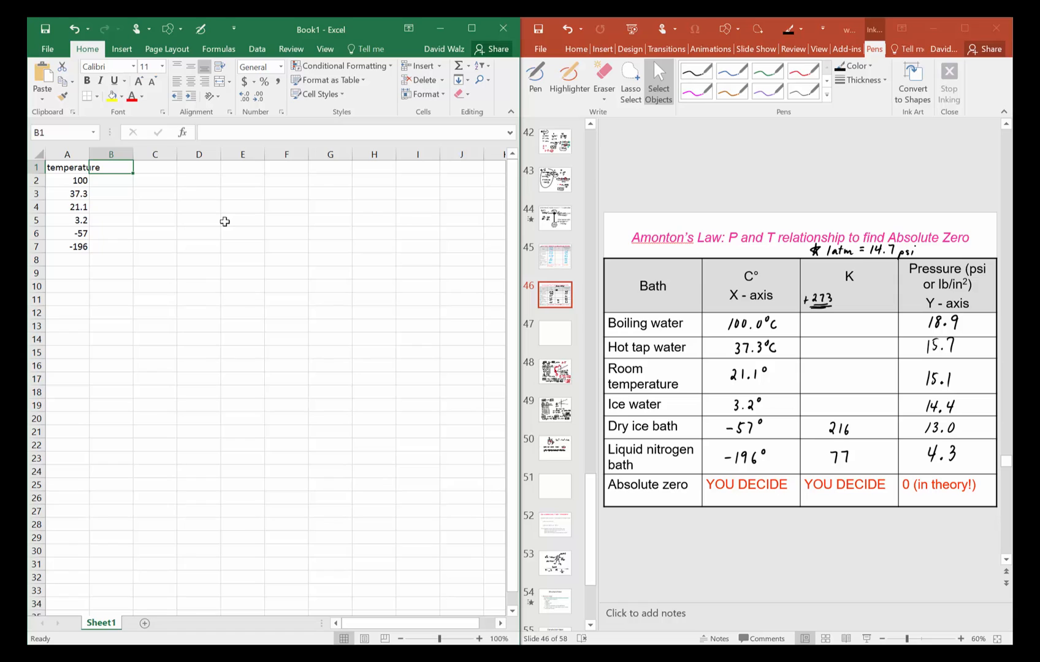
pyautogui.write('temperau')
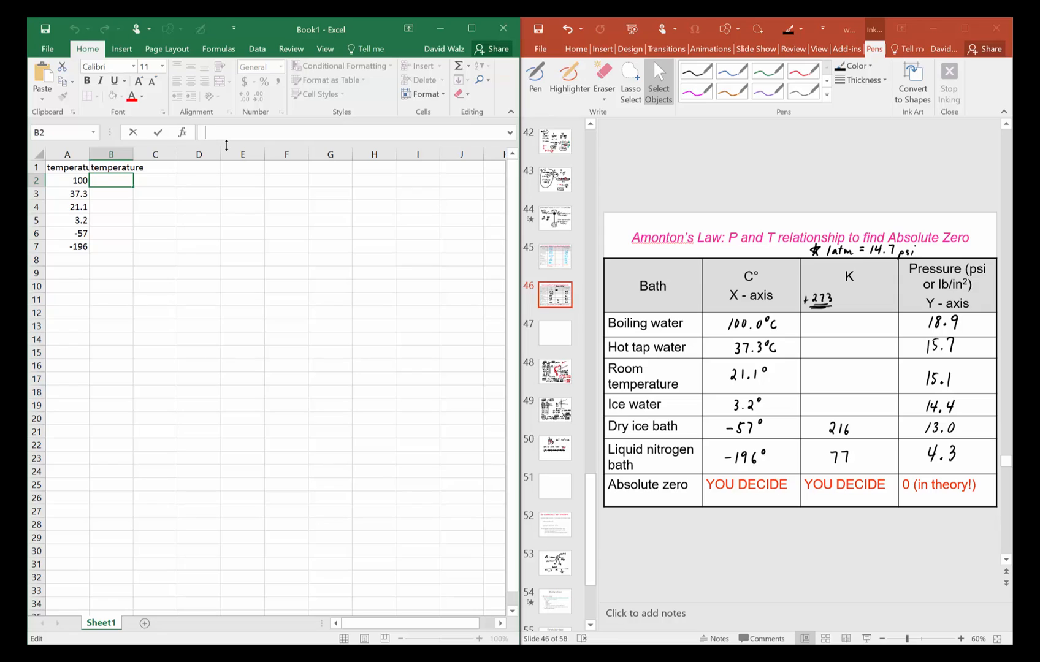
# - Enter =A2+273 in B2 and fill it down to B7 for kelvin values
pyautogui.write('=(')
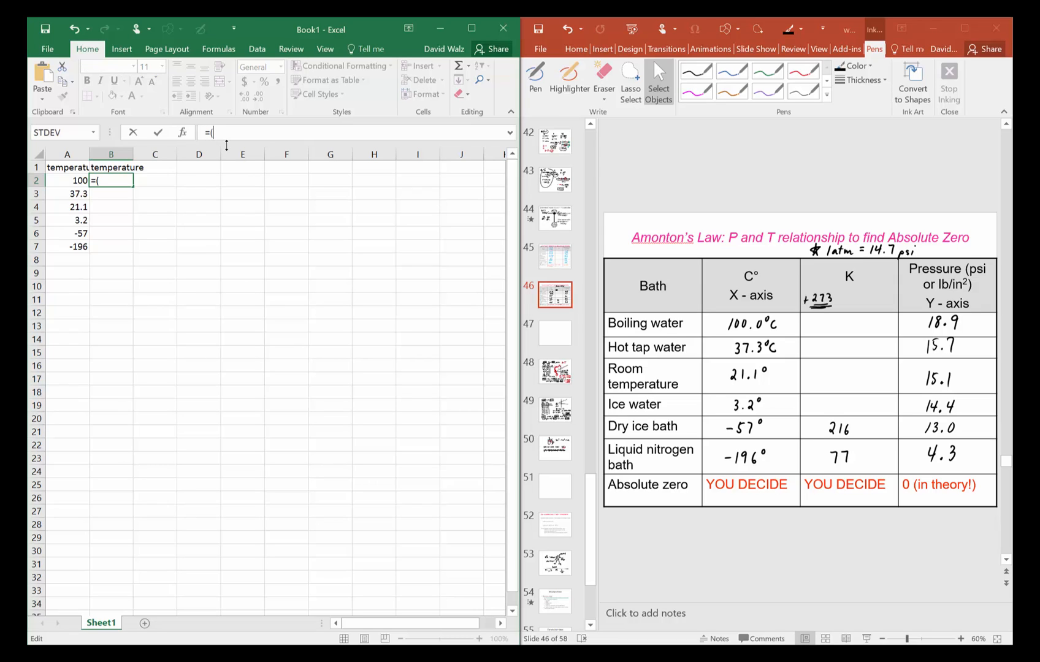
pyautogui.press('backspace')
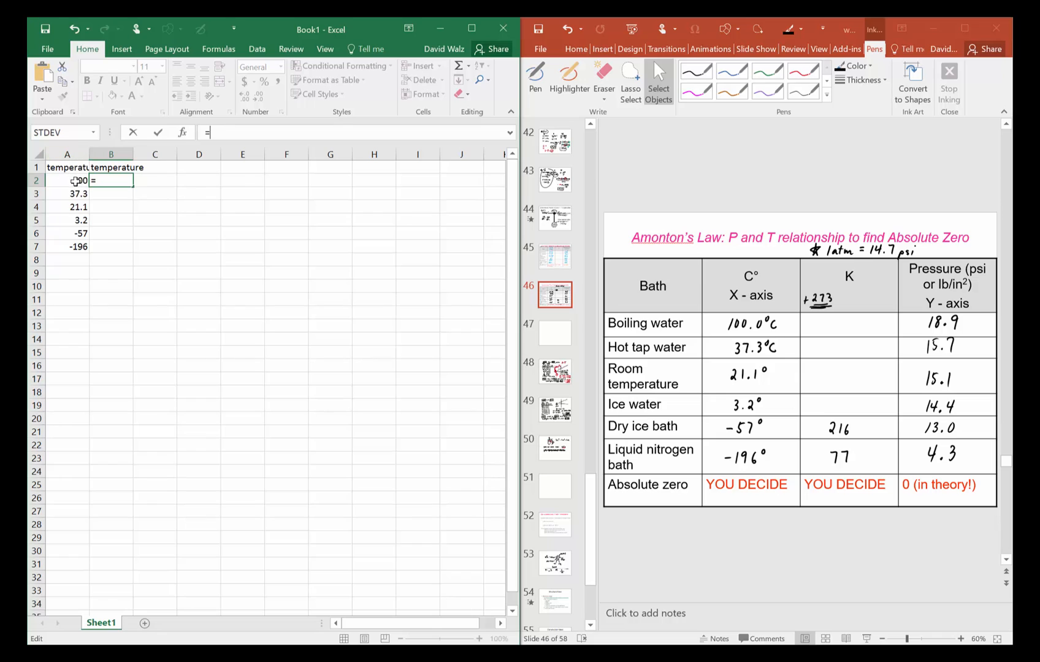
pyautogui.write('A')
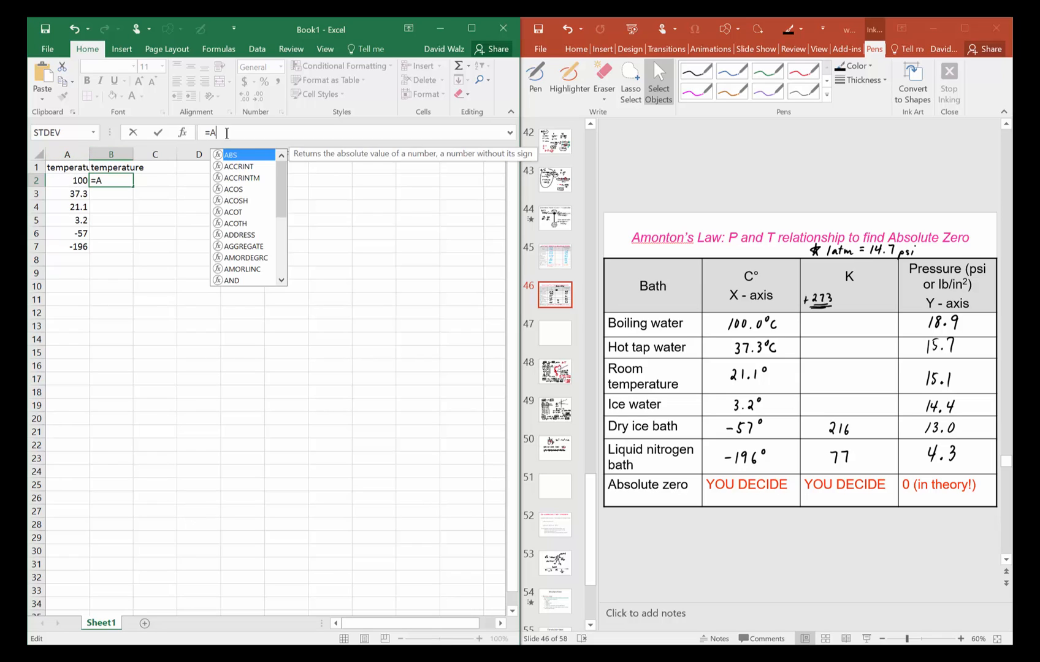
pyautogui.write('2+')
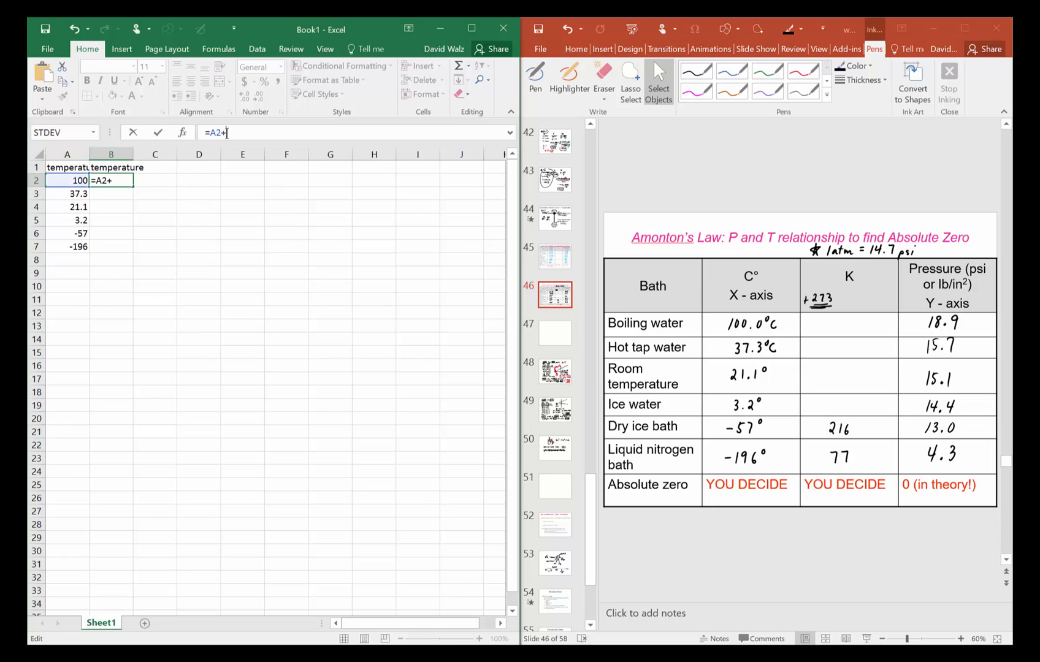
pyautogui.write('273')
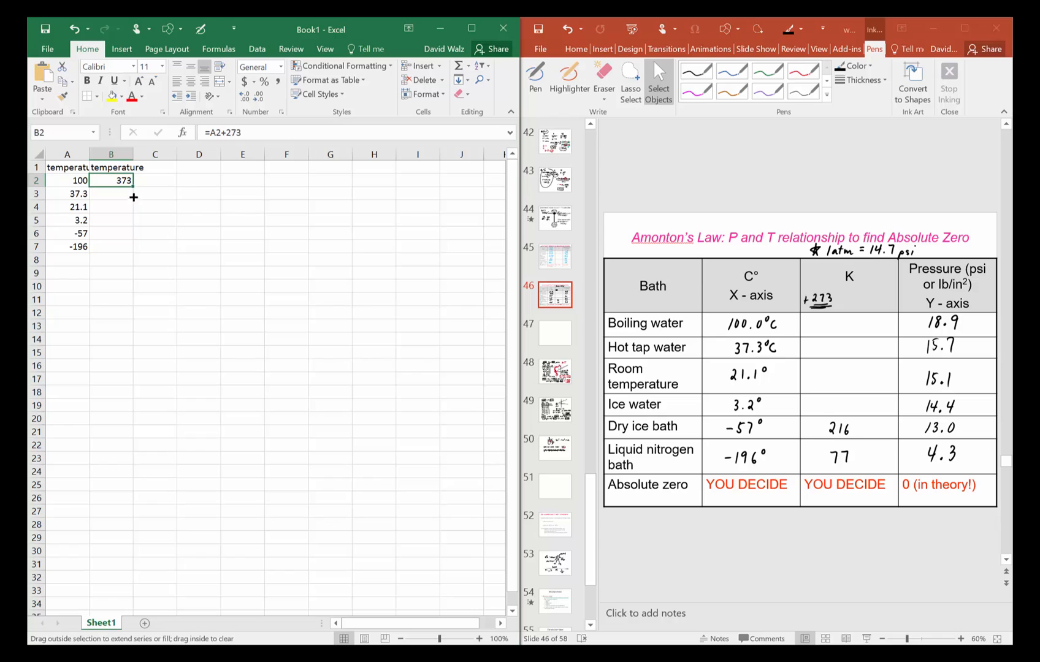
pyautogui.moveTo(133, 197); pyautogui.dragTo(128, 248)
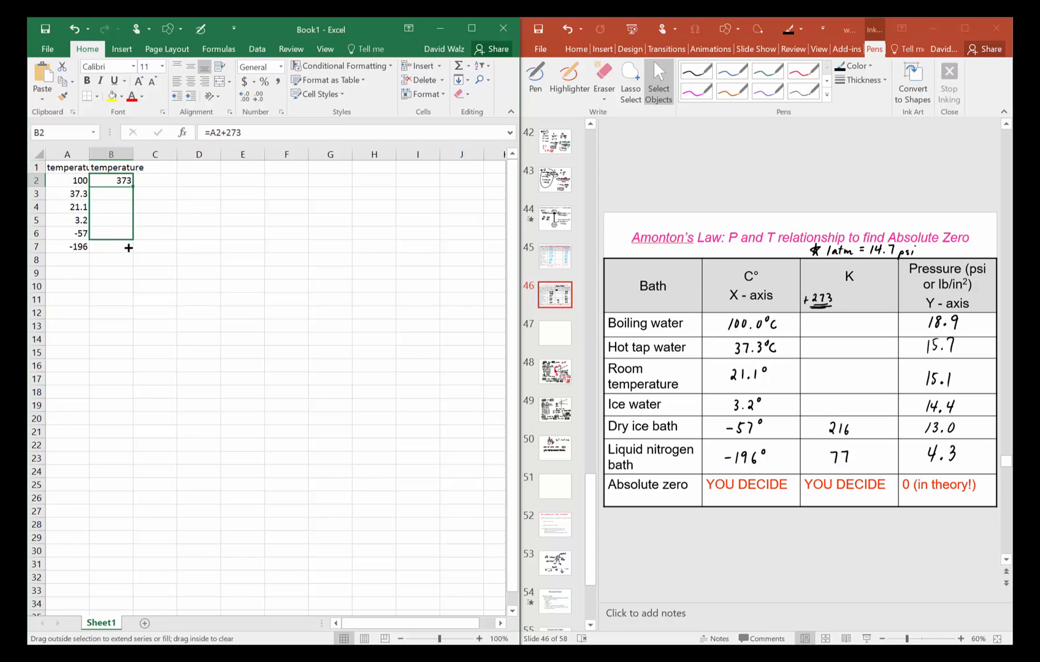
pyautogui.moveTo(129, 189); pyautogui.dragTo(111, 245)
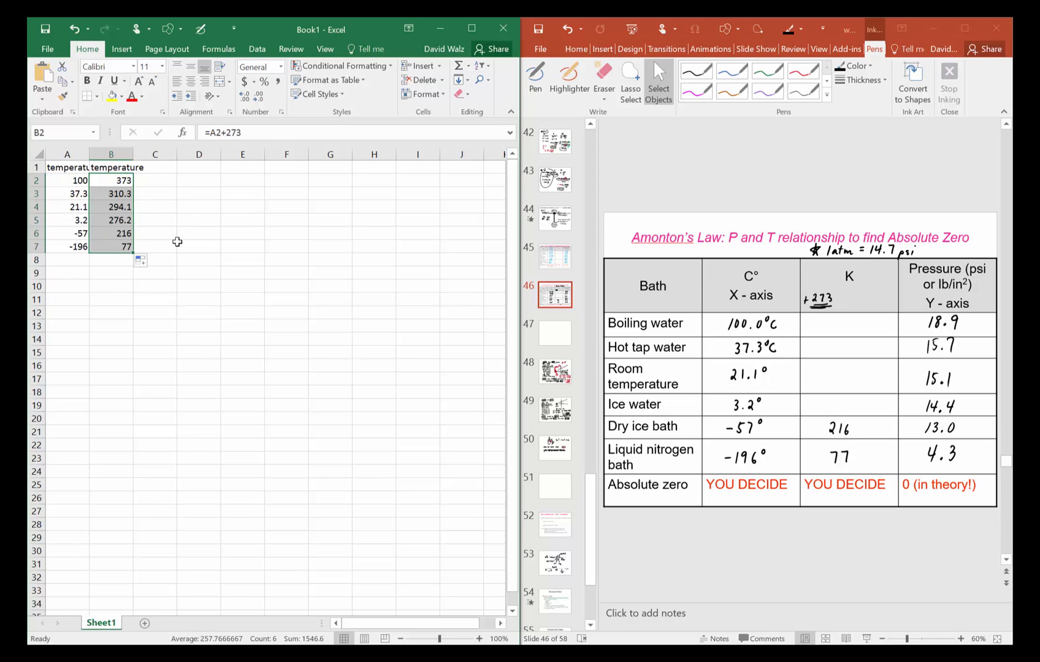
pyautogui.click(111, 298)
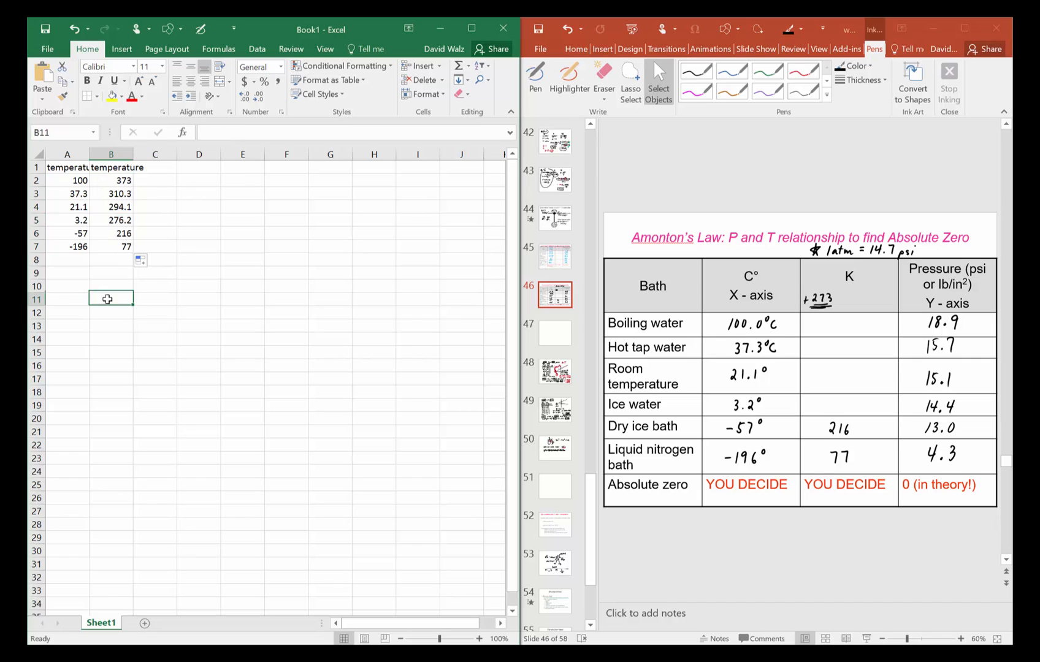
pyautogui.moveTo(152, 183)
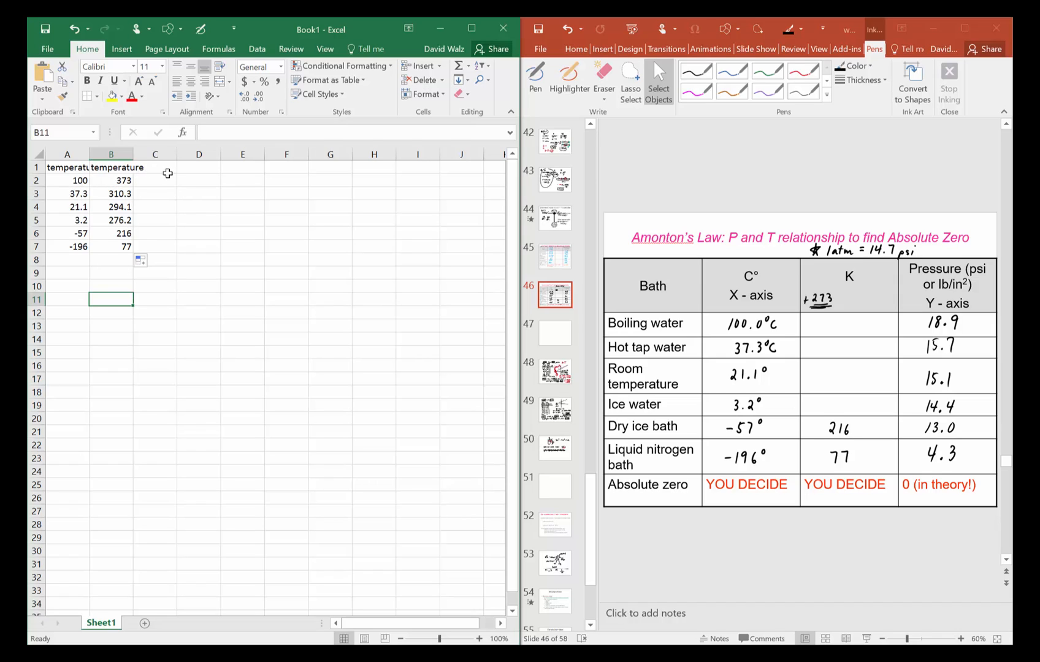
# - Add a 'pressure' heading in C1 and the six readings from 18.9 down to 4.3
pyautogui.click(154, 167)
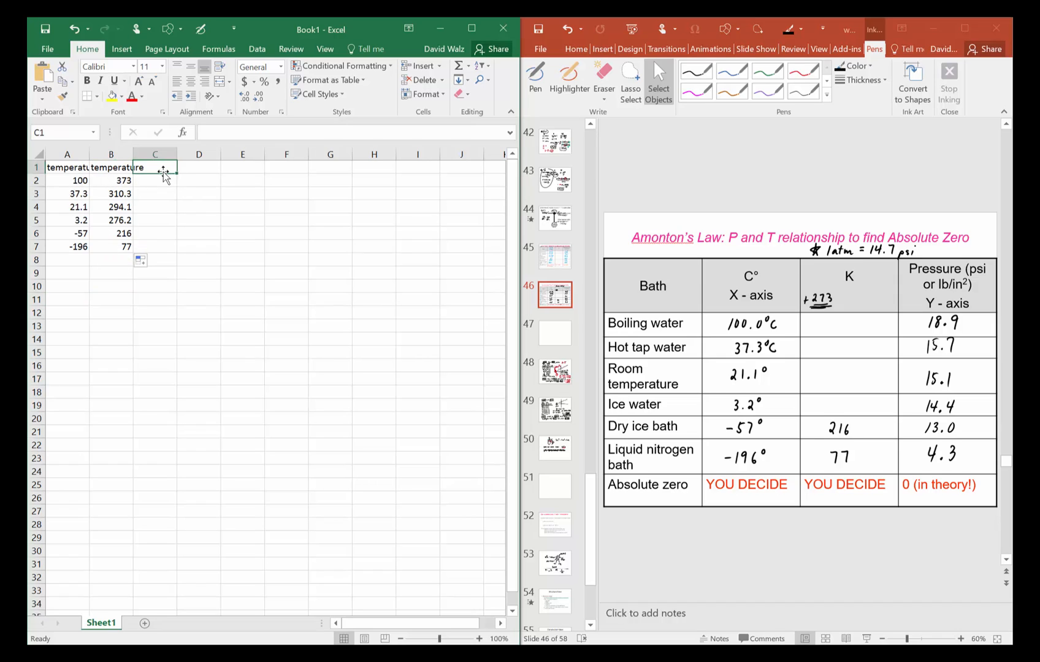
pyautogui.write('pressure')
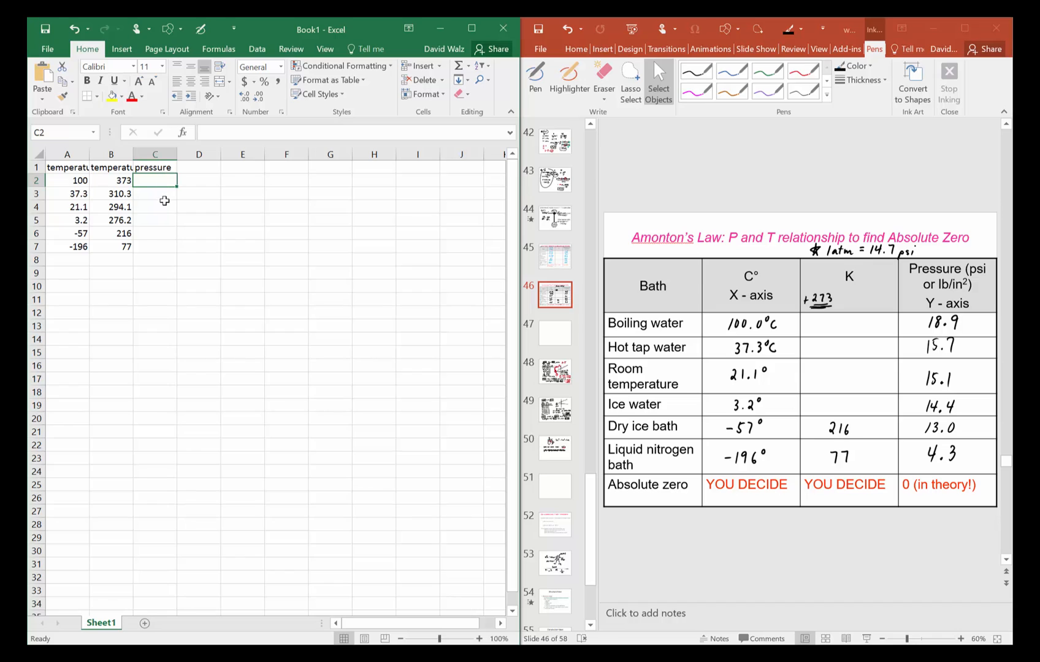
pyautogui.write('18.9')
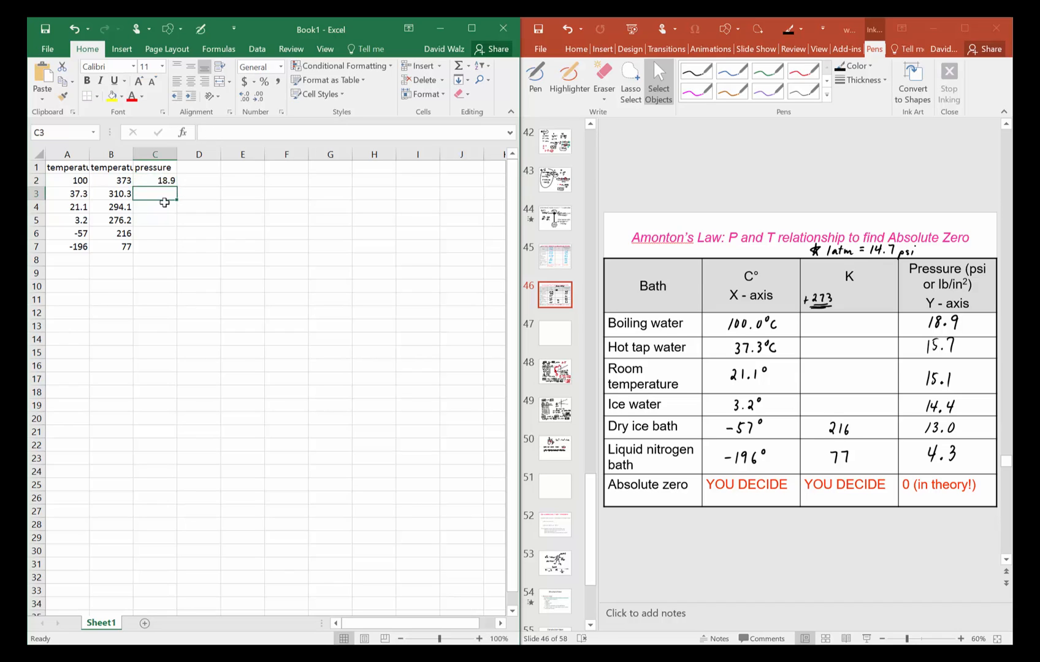
pyautogui.write('15.7')
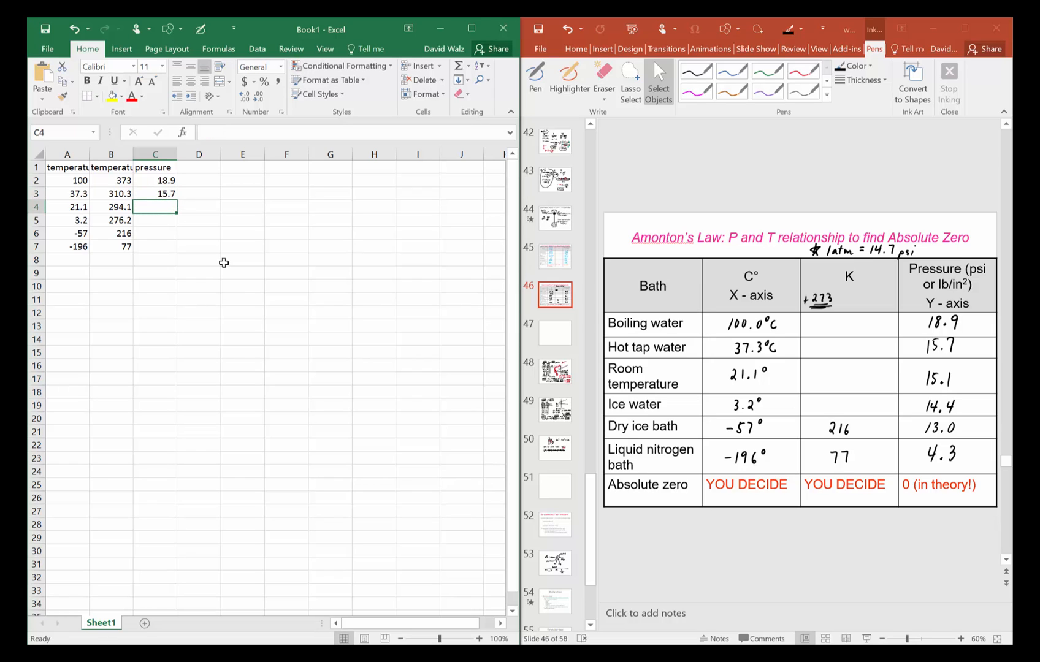
pyautogui.write('15.1')
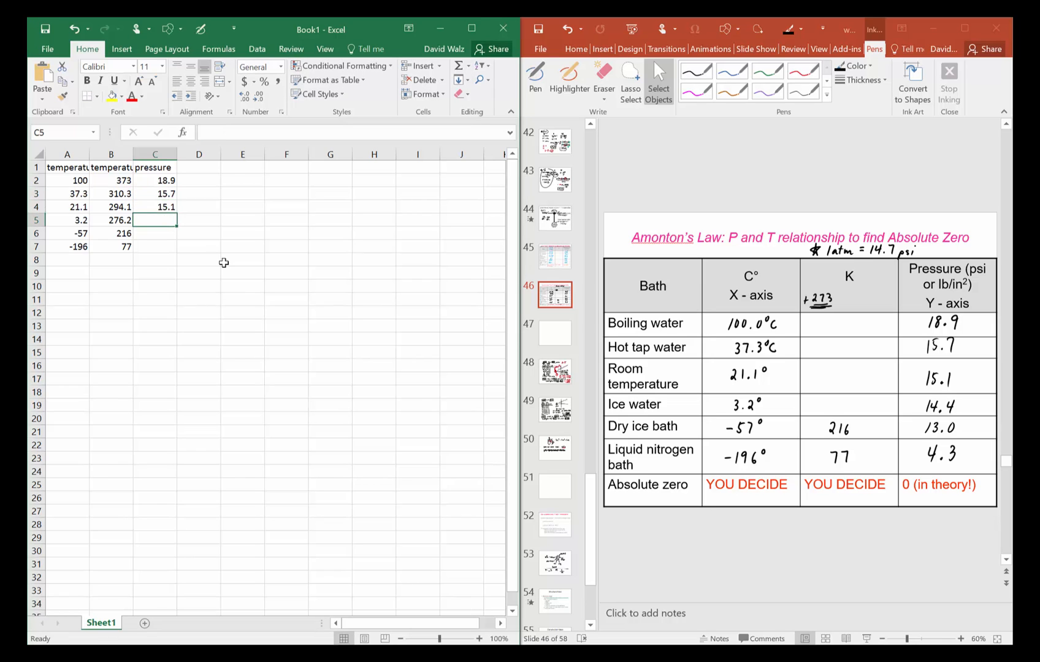
pyautogui.write('14')
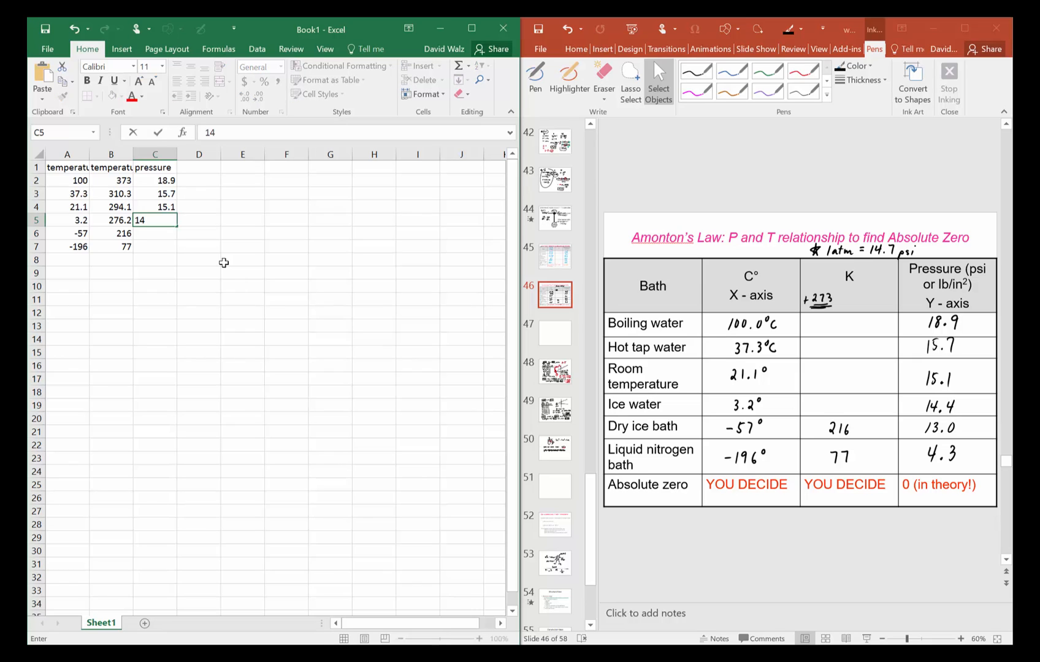
pyautogui.write('14.4')
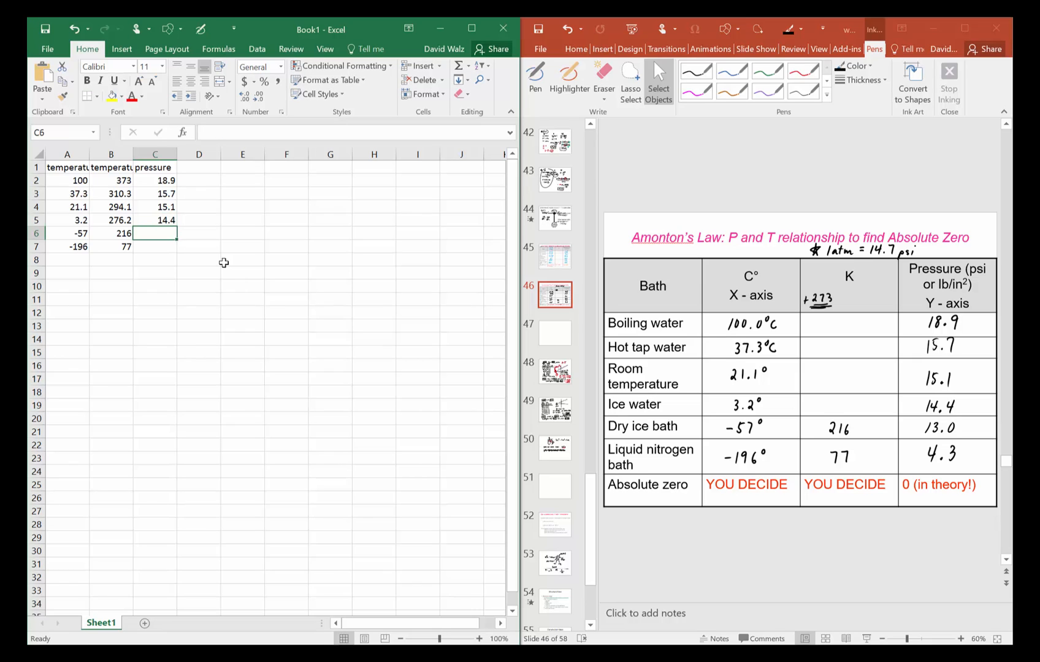
pyautogui.write('13')
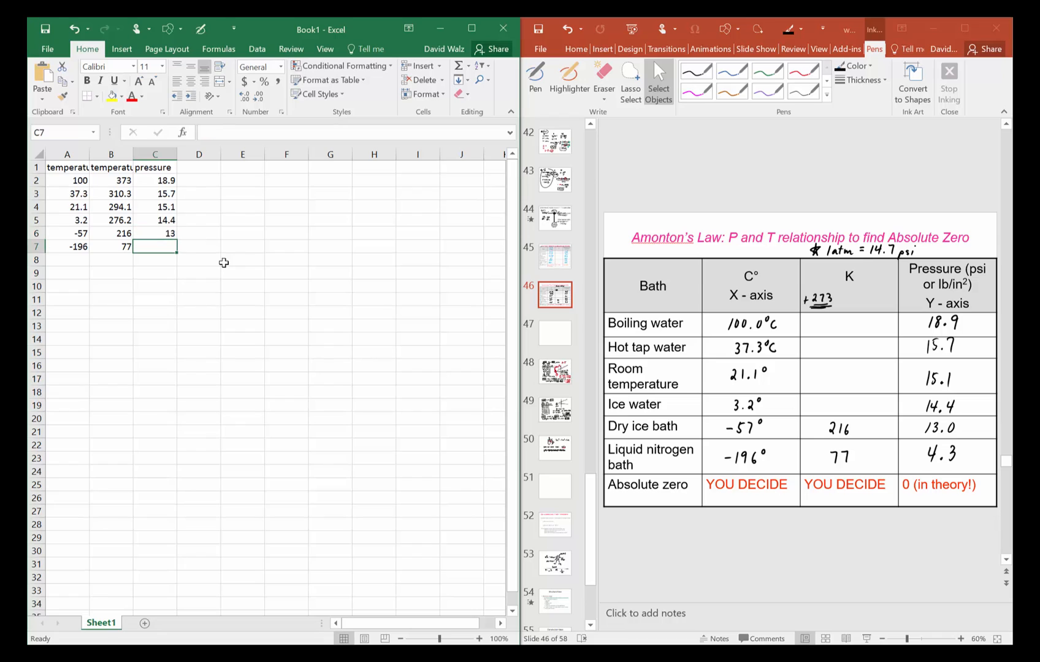
pyautogui.write('4.3')
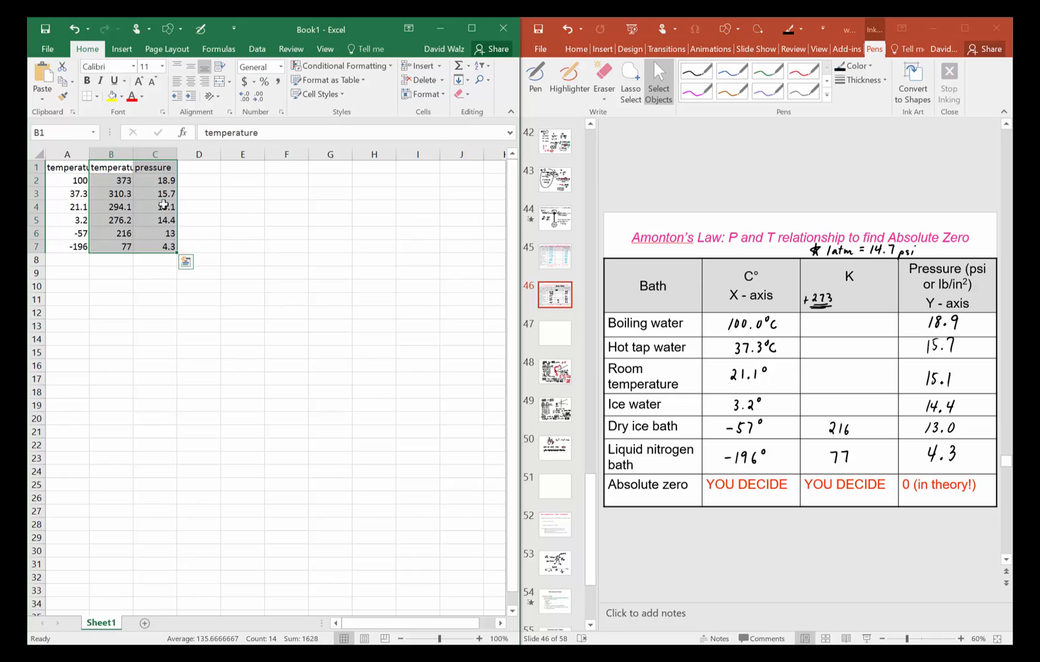
# - Insert a plain scatter chart of pressure against kelvin temperature
pyautogui.click(121, 48)
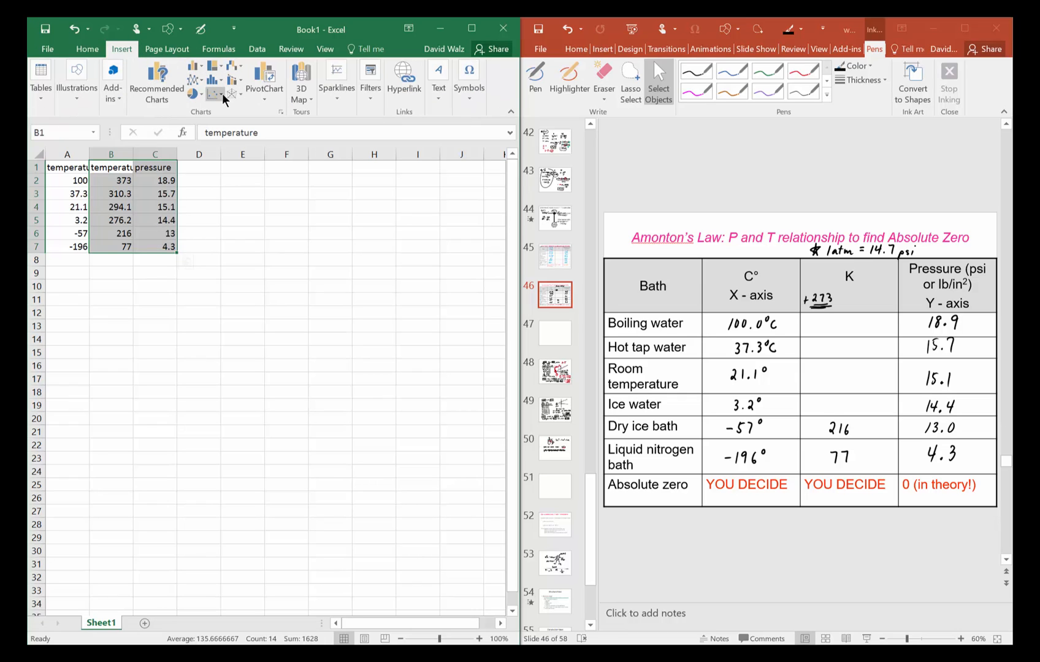
pyautogui.click(213, 94)
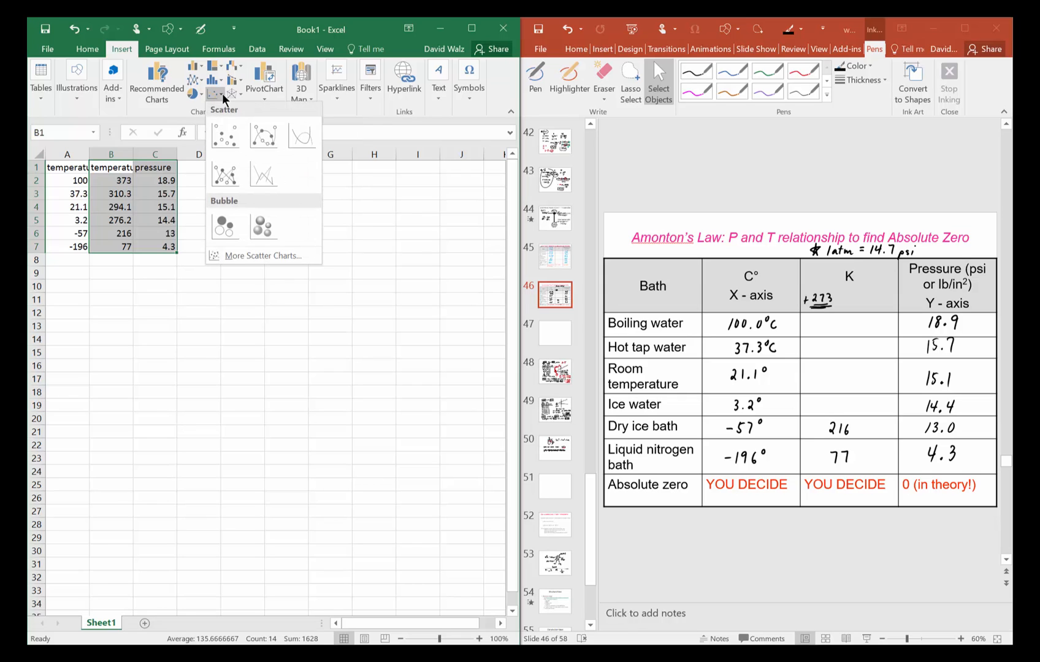
pyautogui.click(225, 135)
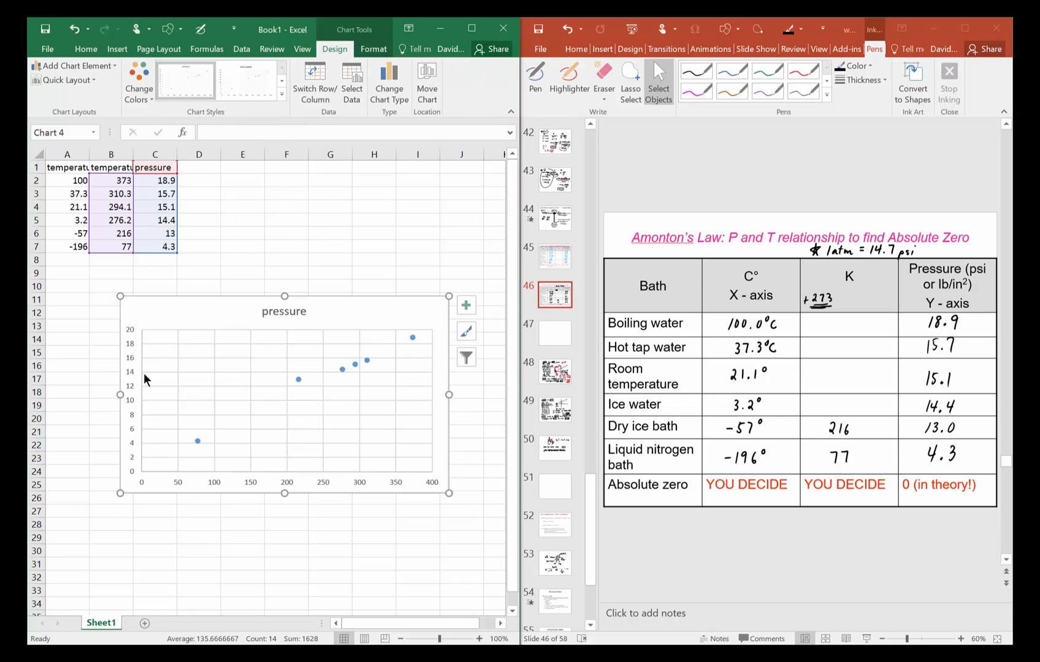
pyautogui.moveTo(121, 356)
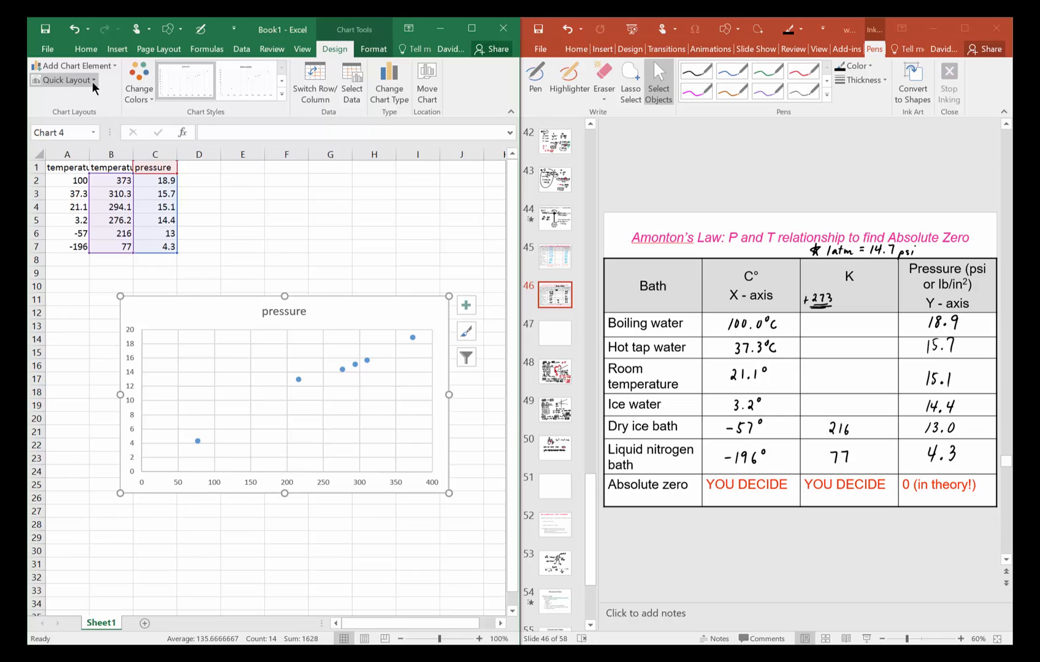
# - Preview several Quick Layout presets and apply Layout 1 with chart and axis titles
pyautogui.click(65, 80)
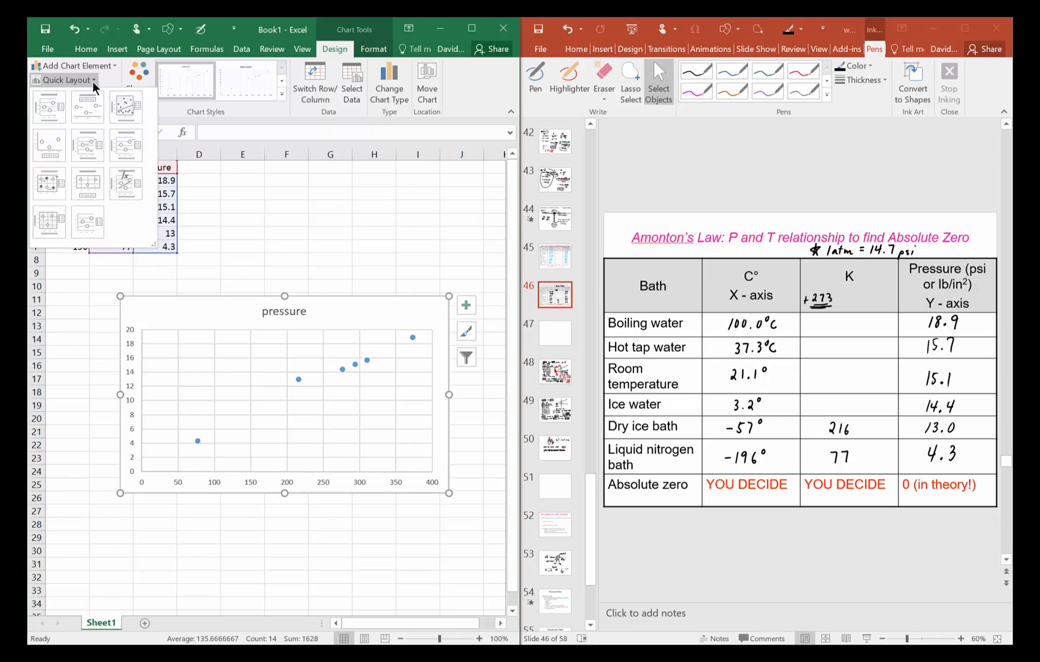
pyautogui.click(49, 106)
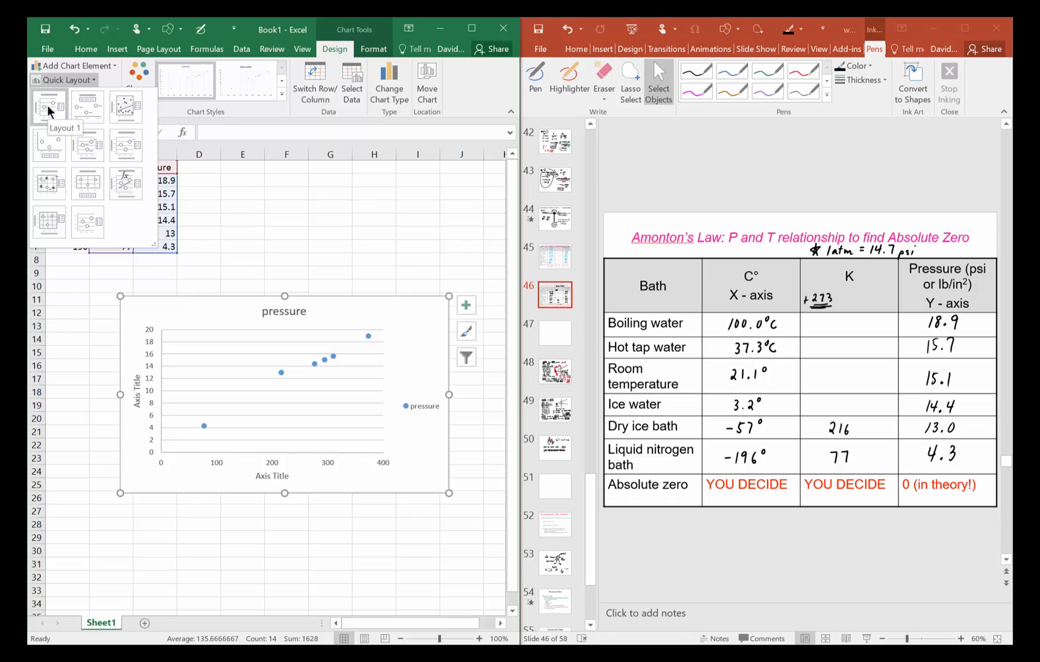
pyautogui.click(48, 184)
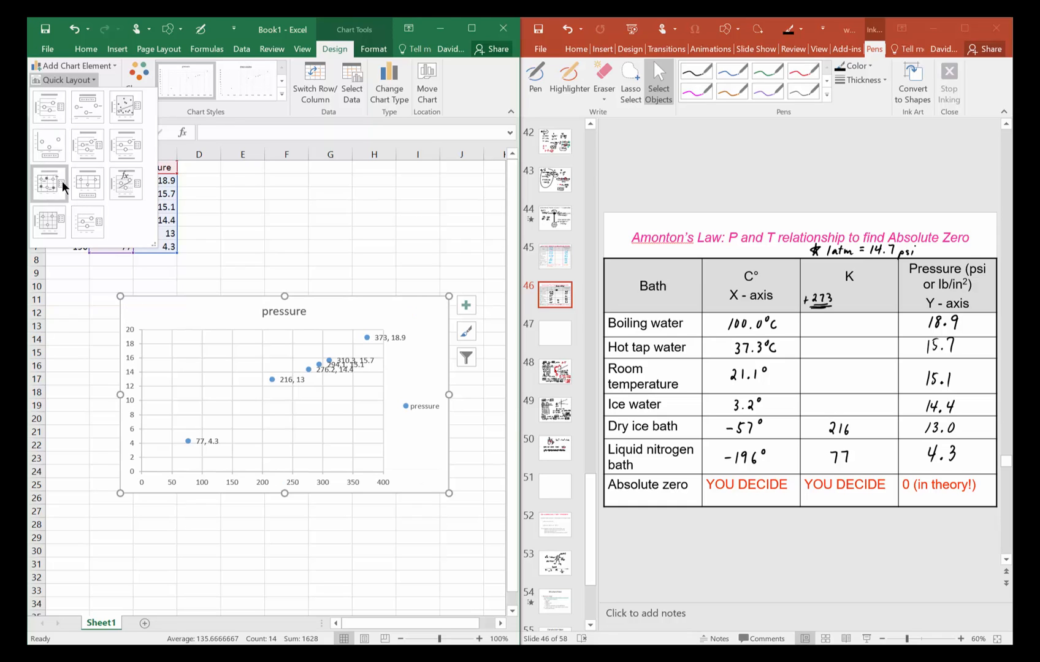
pyautogui.click(87, 184)
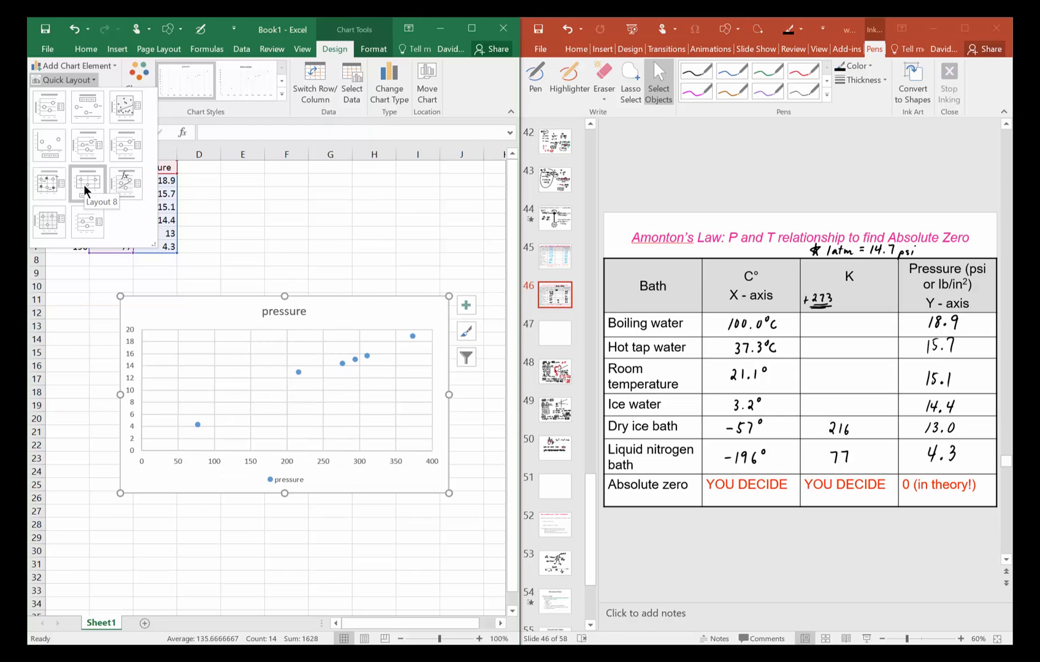
pyautogui.click(48, 223)
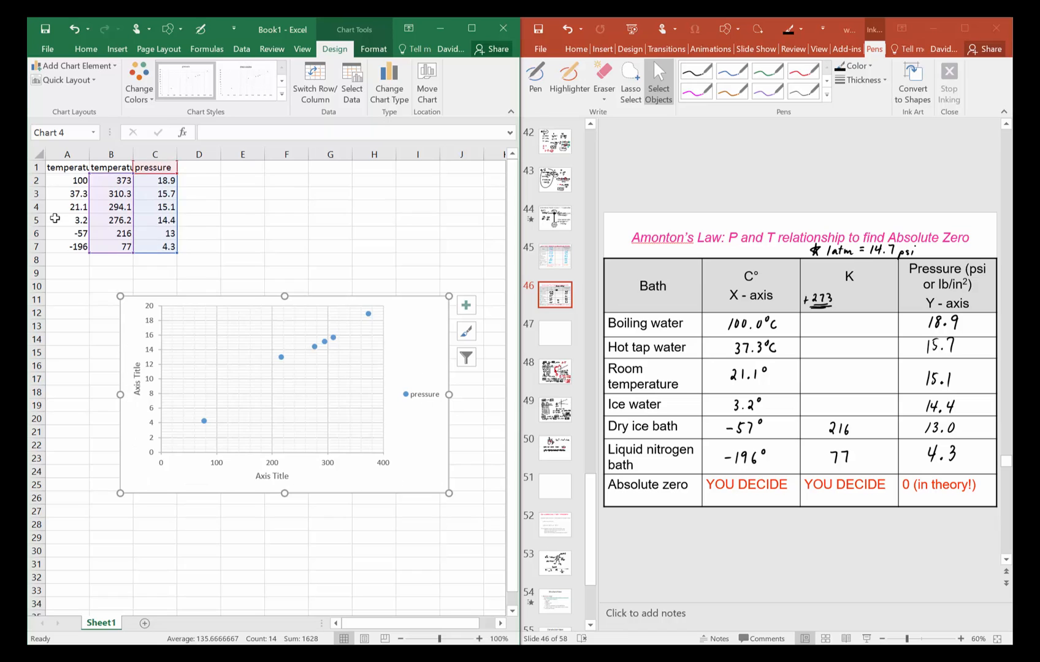
pyautogui.moveTo(103, 81)
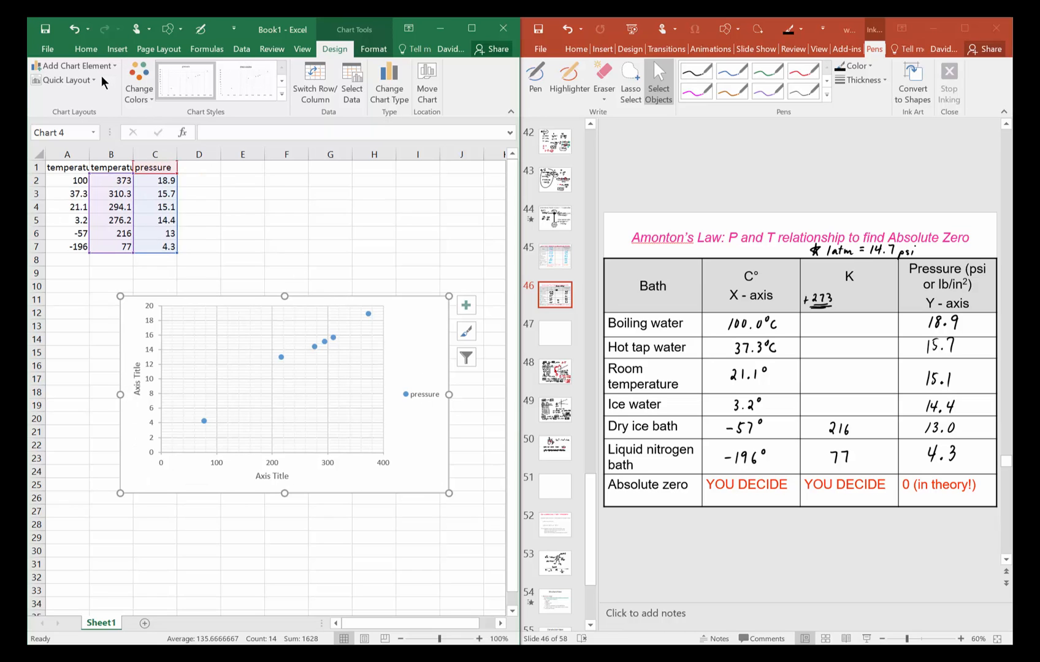
pyautogui.click(64, 80)
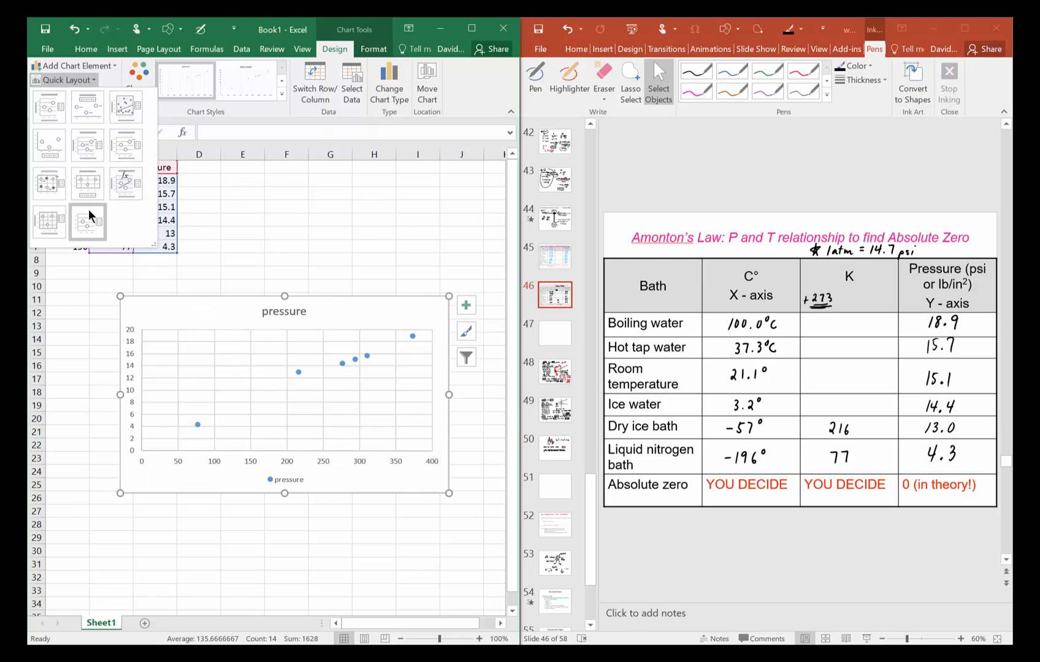
pyautogui.click(86, 106)
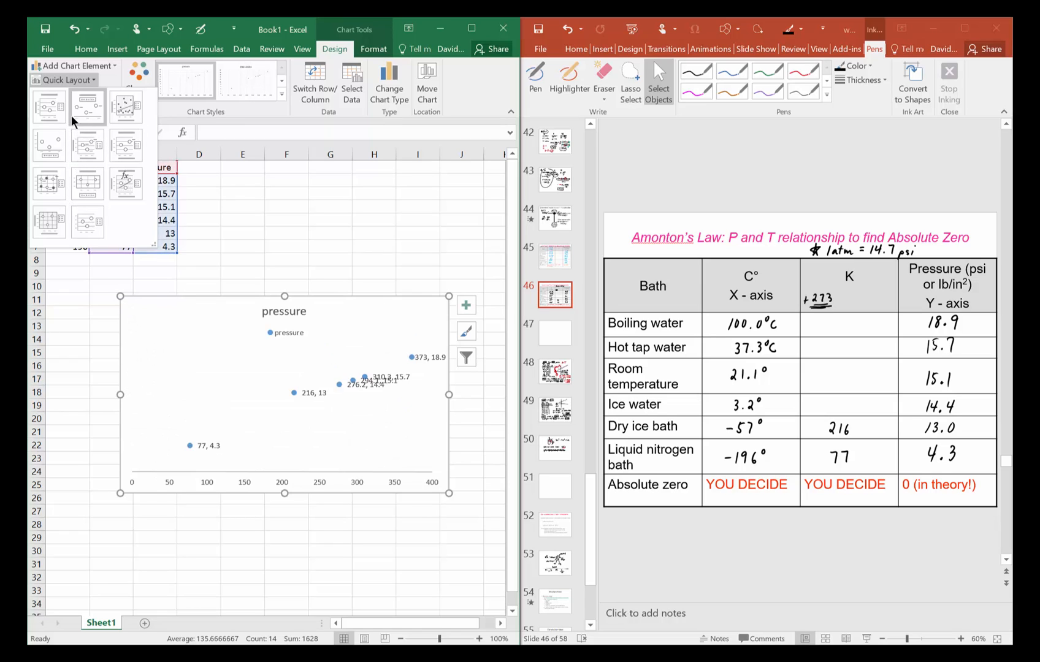
pyautogui.click(48, 106)
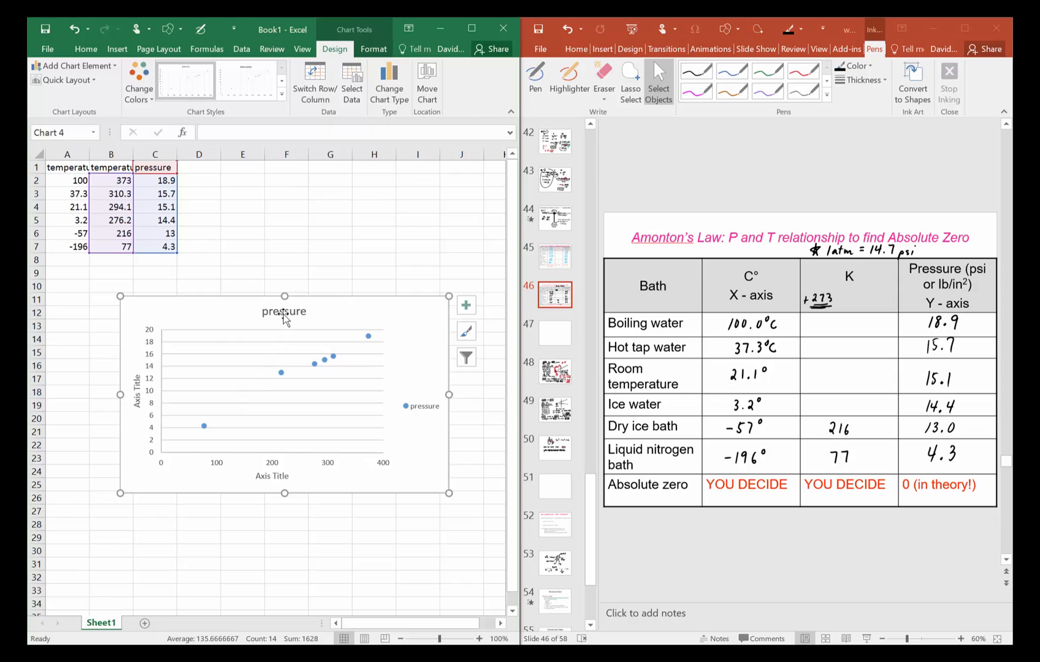
# - Retitle the chart 'Pressure versus Temperature - to determine Absolute Zero'
pyautogui.doubleClick(283, 310)
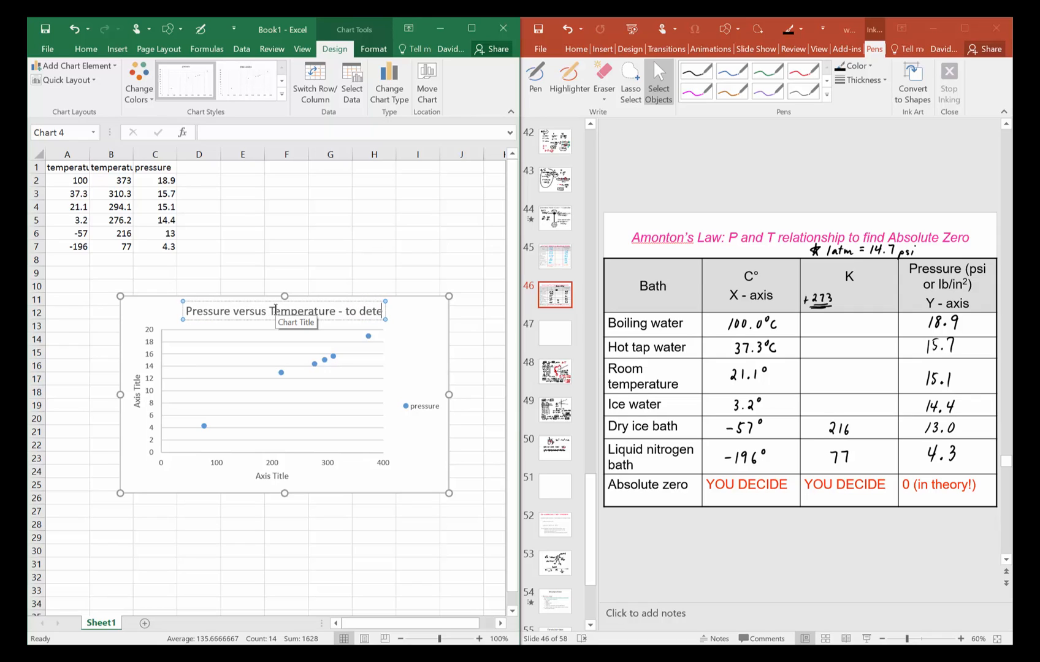
pyautogui.write('determine Absolute Zero')
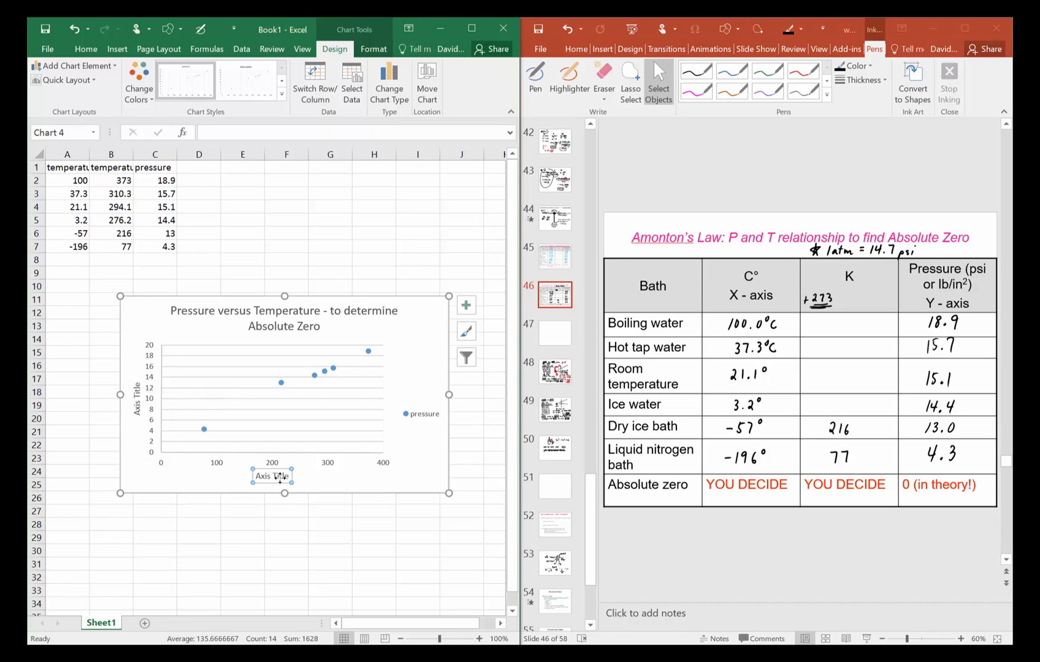
# - Replace the horizontal axis title placeholder with 'temperature (C)', fixing a typo
pyautogui.click(271, 476)
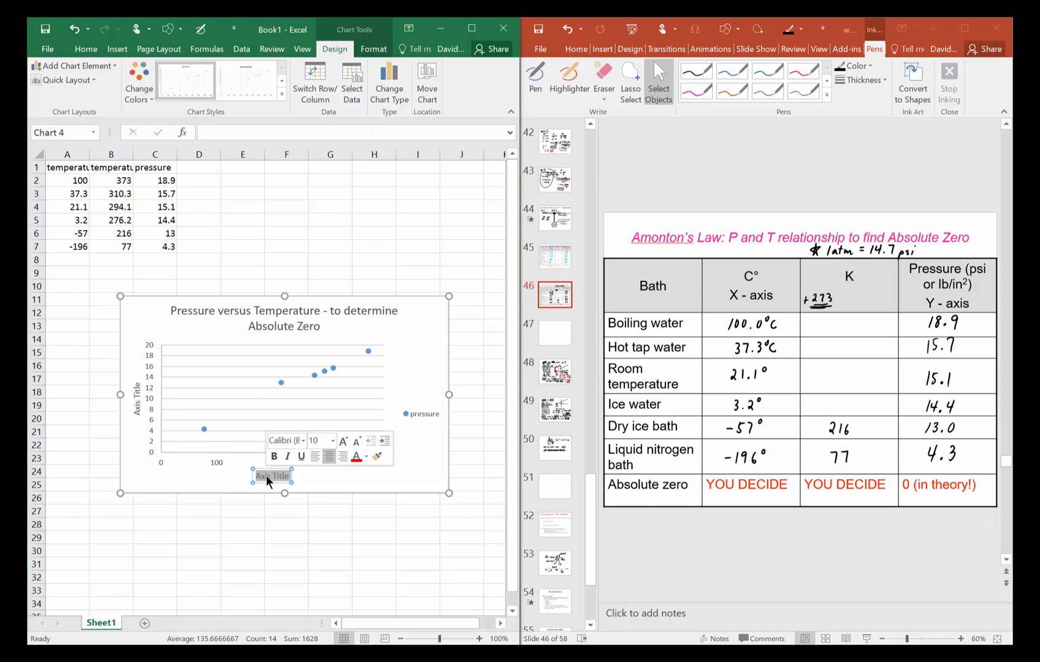
pyautogui.write('temperarue')
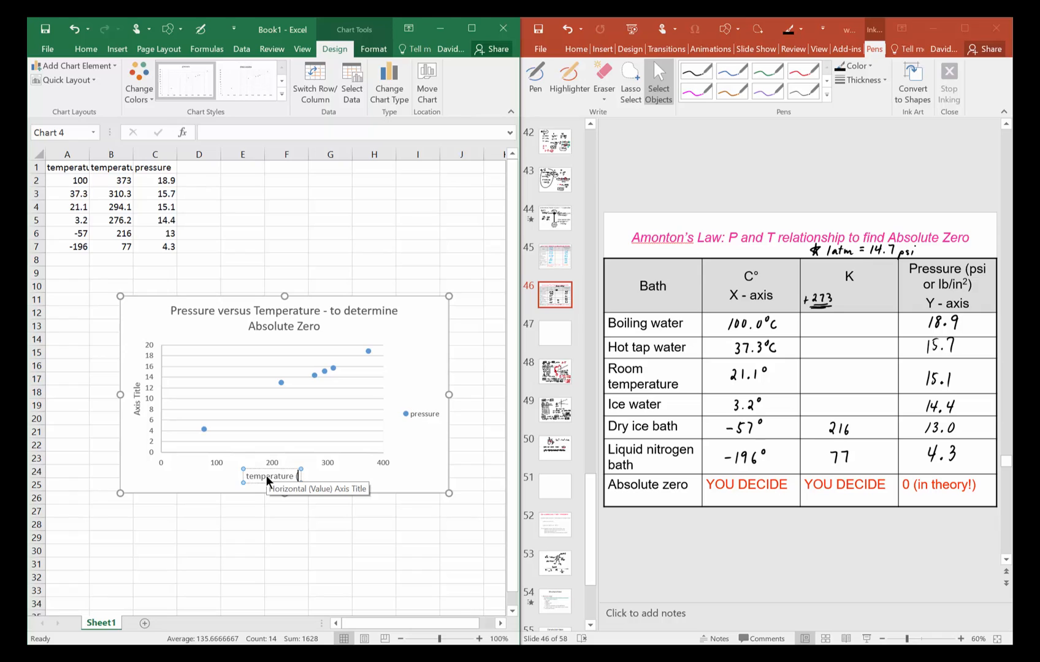
pyautogui.write('(')
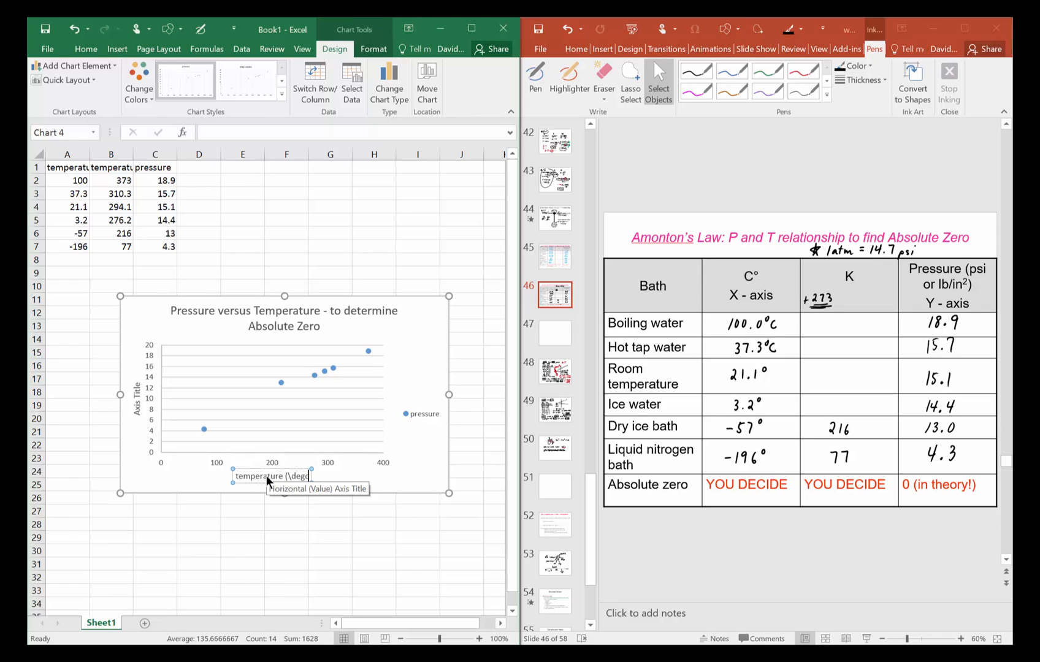
pyautogui.press('Backspace')
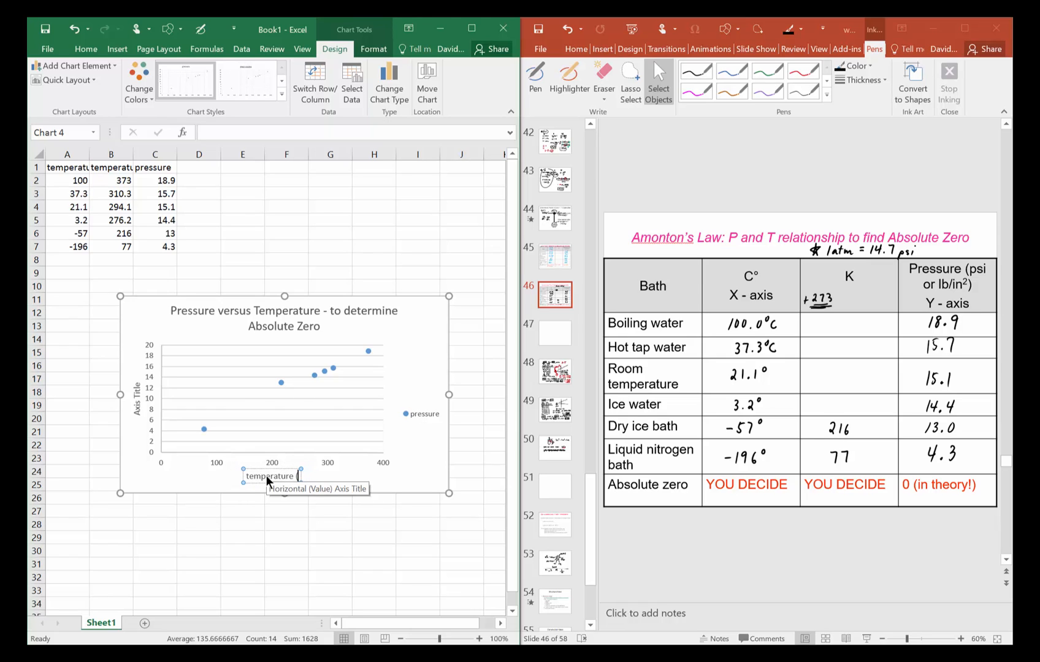
pyautogui.write('(C')
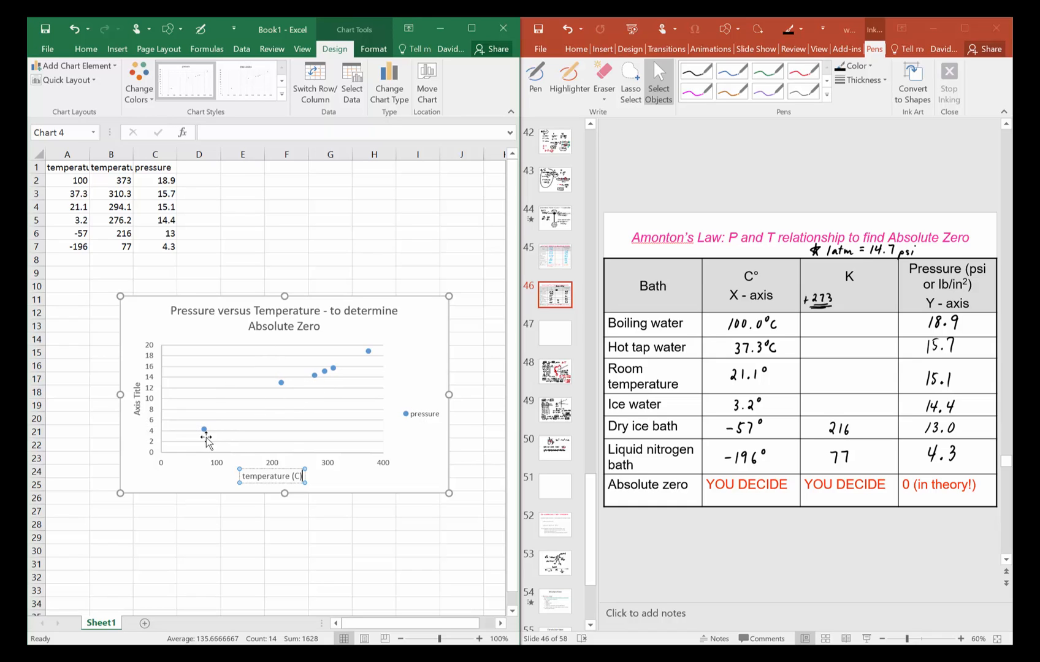
pyautogui.moveTo(281, 385)
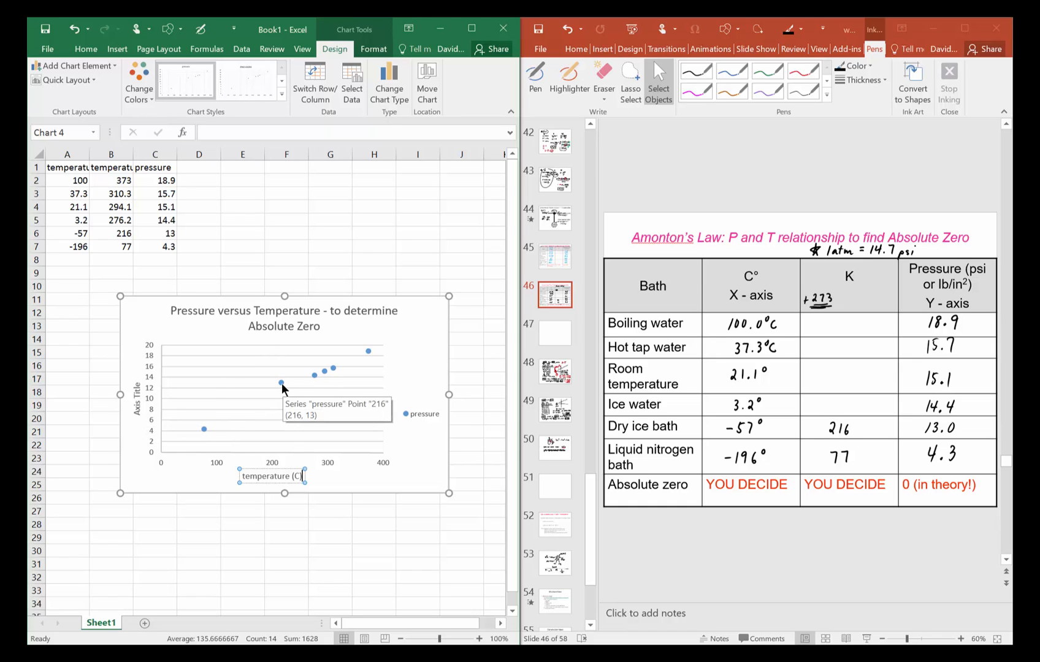
# - Add a linear trendline displaying y = 0.0479x + 1.219 and R² = 0.9783
pyautogui.rightClick(281, 383)
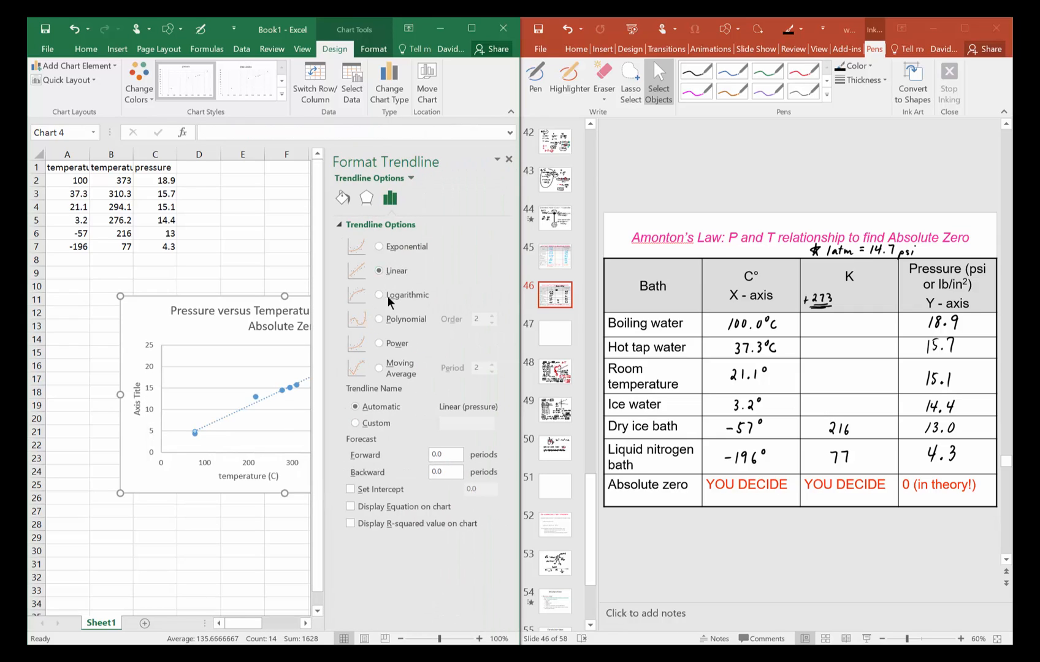
pyautogui.click(350, 506)
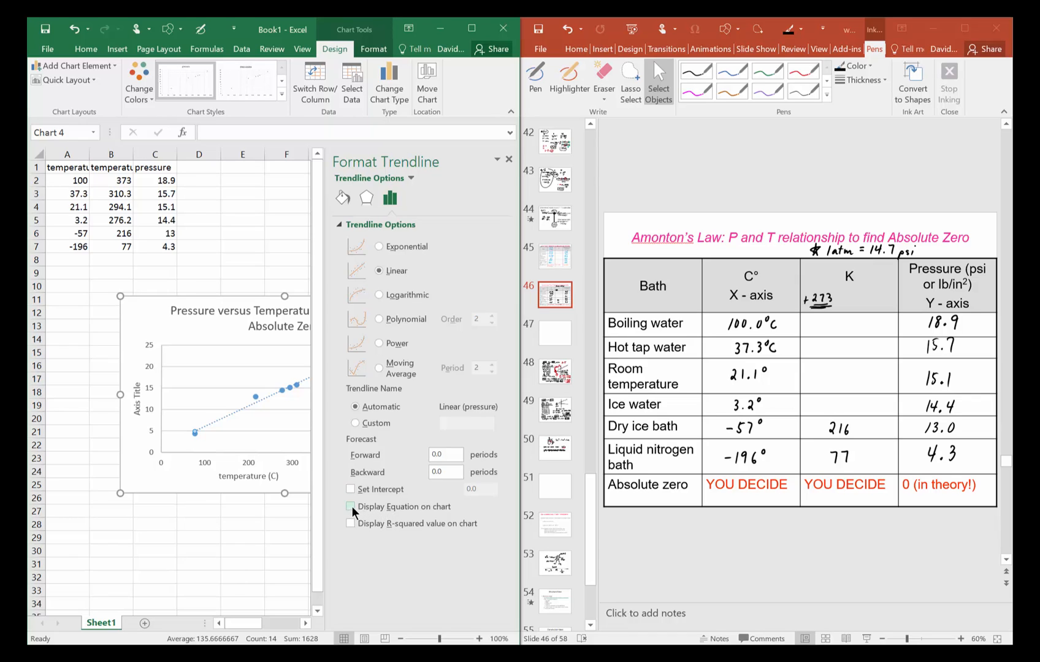
pyautogui.click(351, 507)
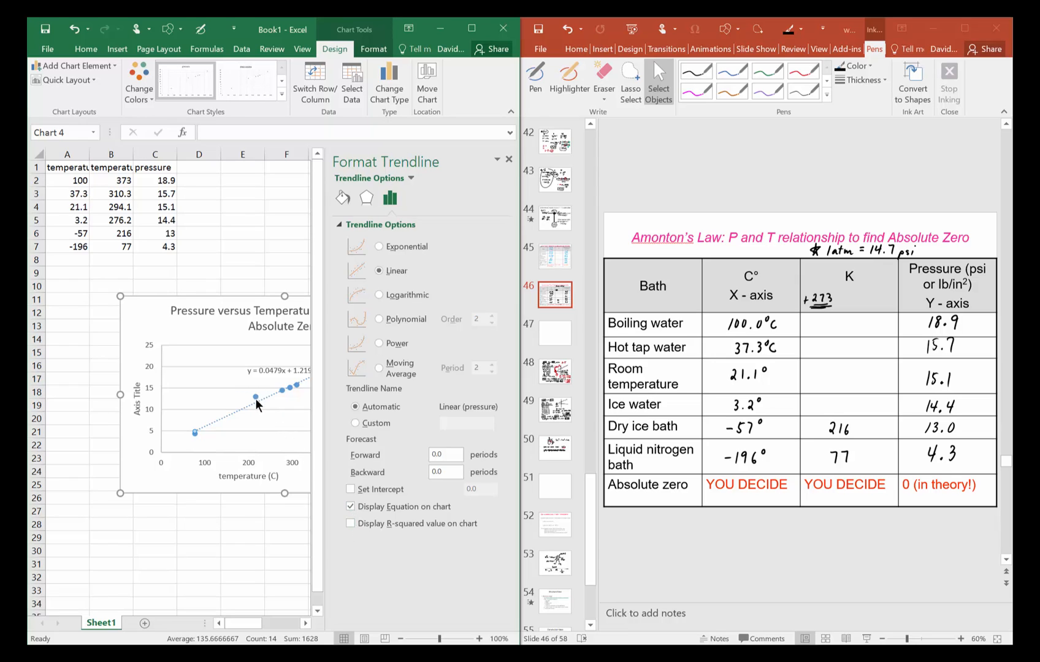
pyautogui.moveTo(255, 400)
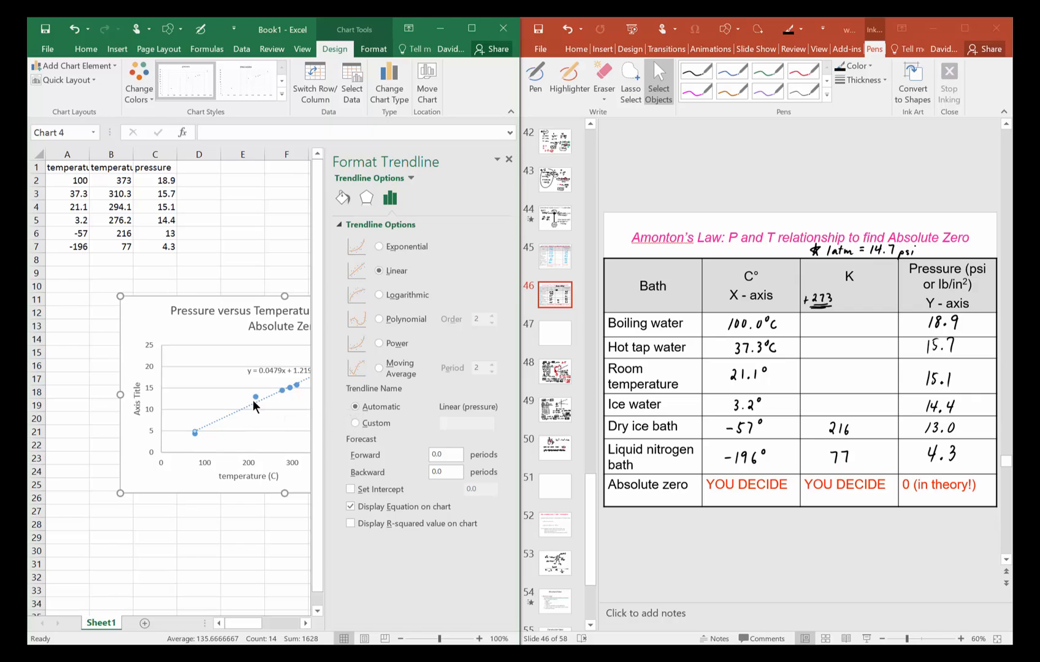
pyautogui.moveTo(259, 407)
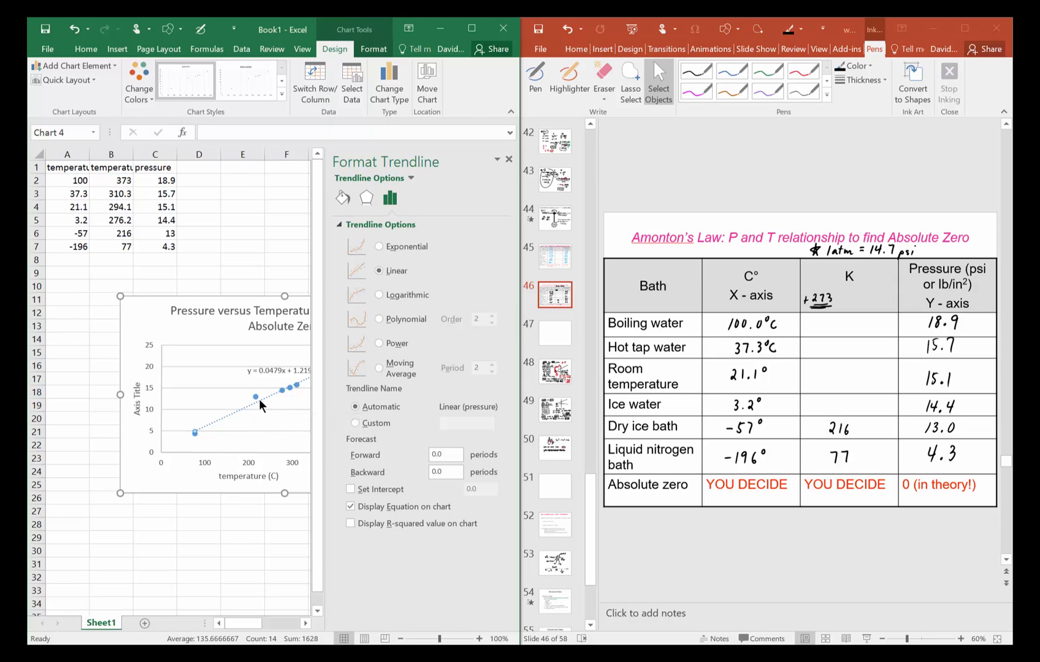
pyautogui.moveTo(258, 406)
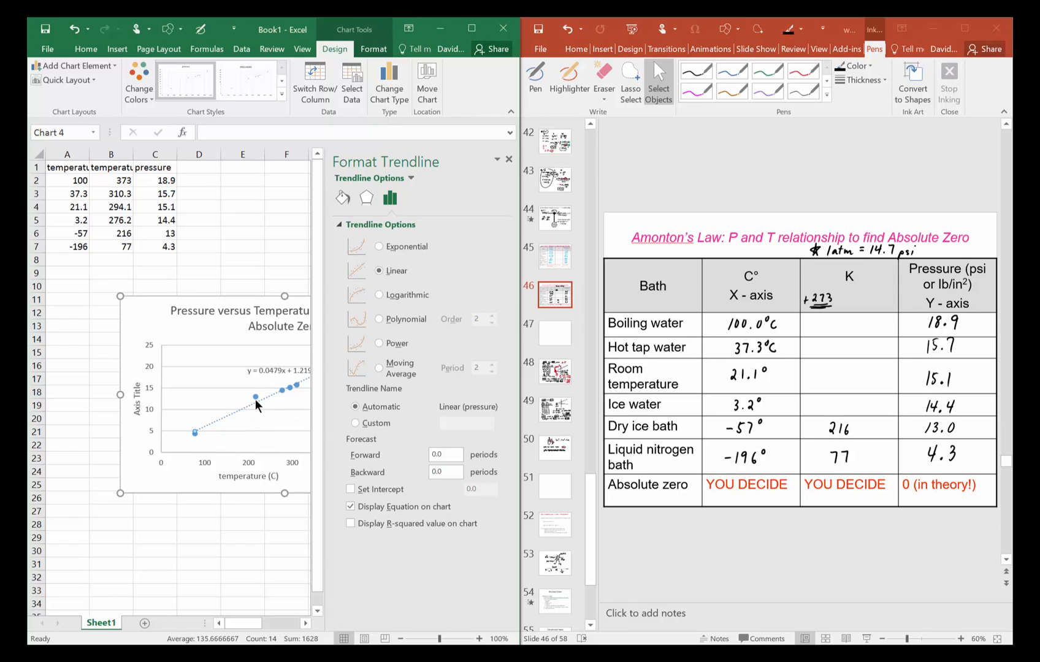
pyautogui.moveTo(255, 402)
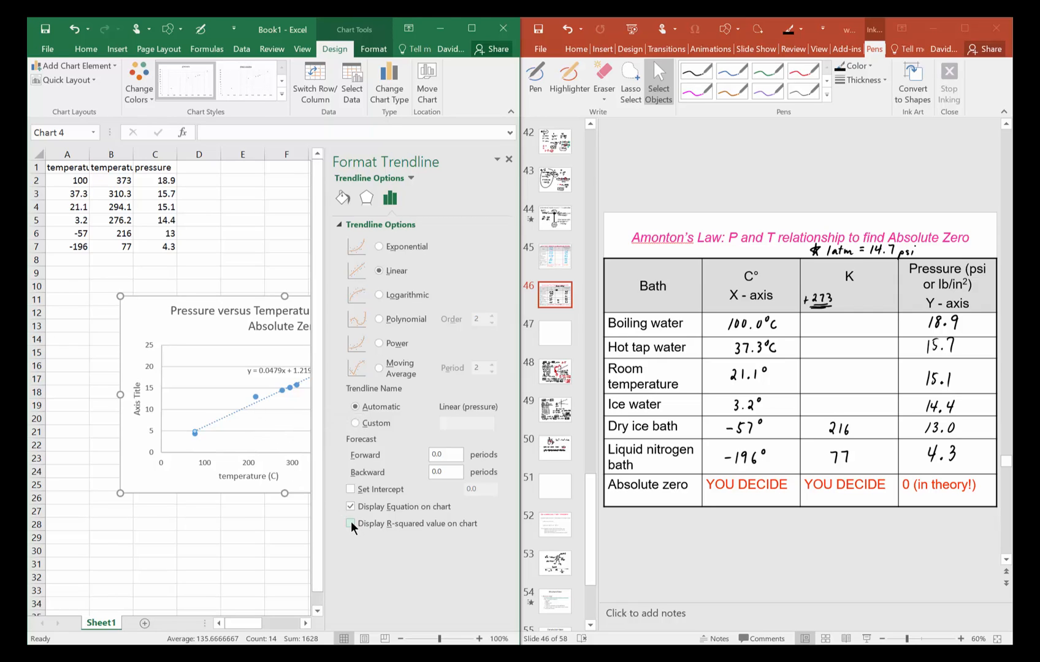
pyautogui.click(352, 524)
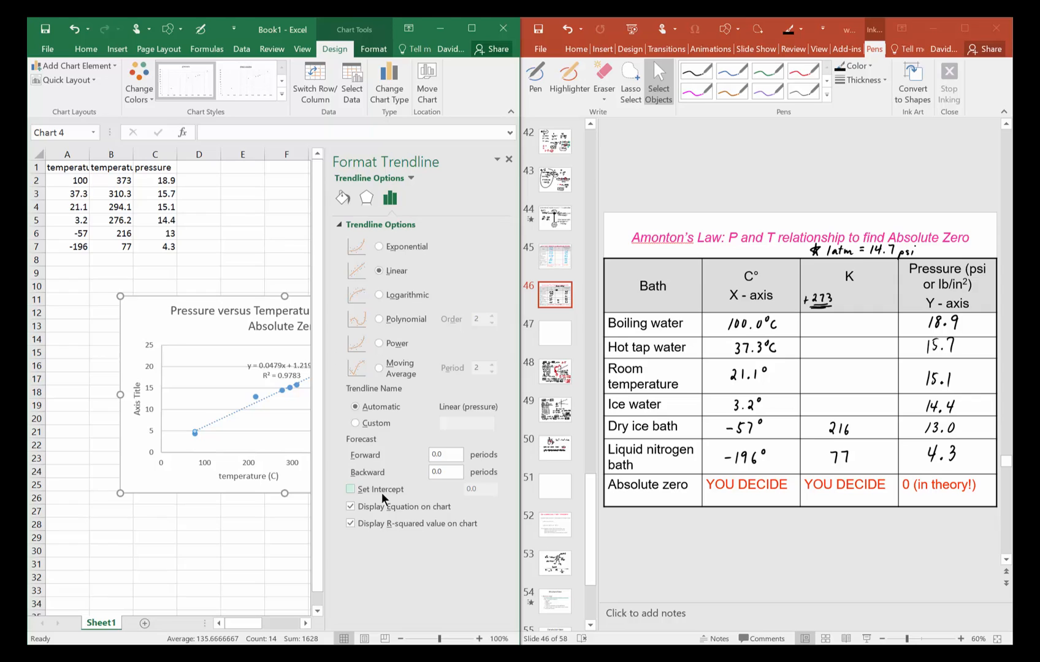
# - Move the equation label up and set the trendline's Forecast Backward to 120
pyautogui.click(350, 489)
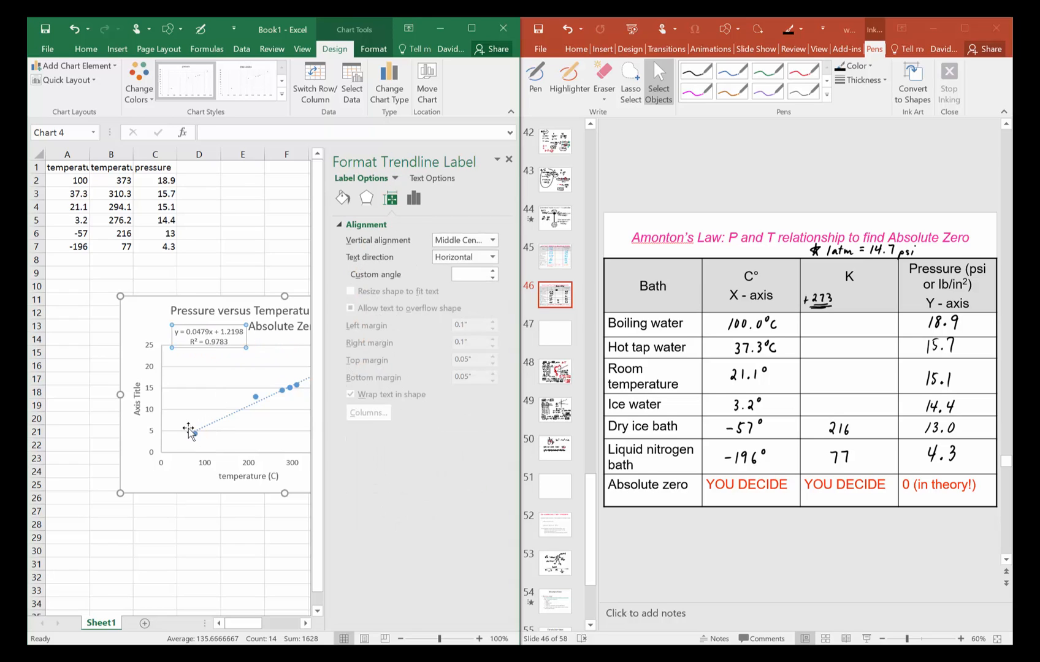
pyautogui.moveTo(132, 459)
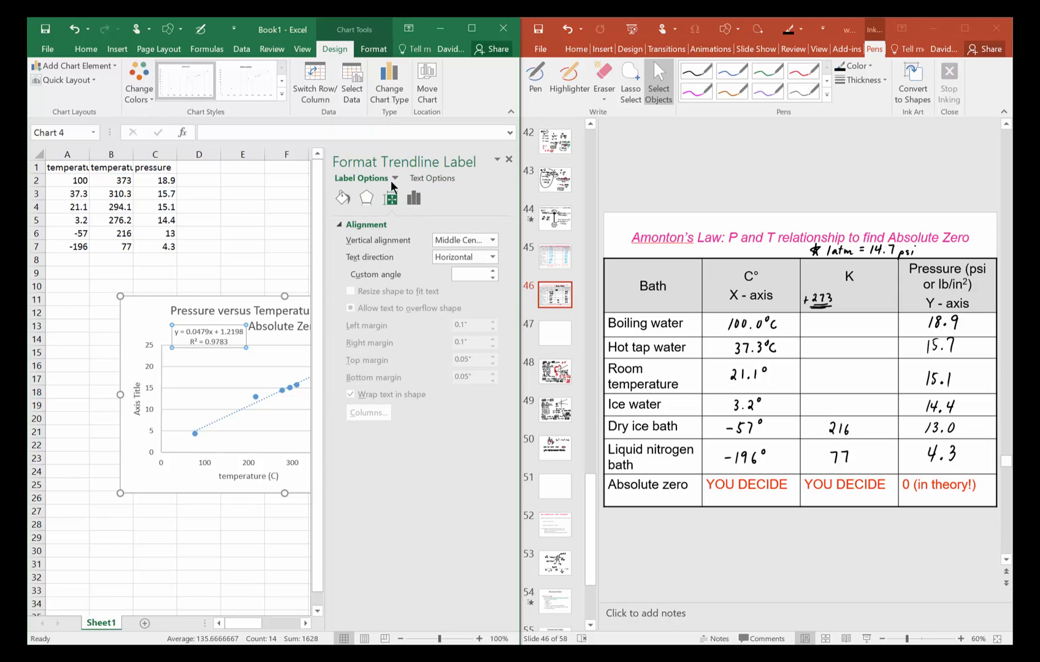
pyautogui.rightClick(235, 416)
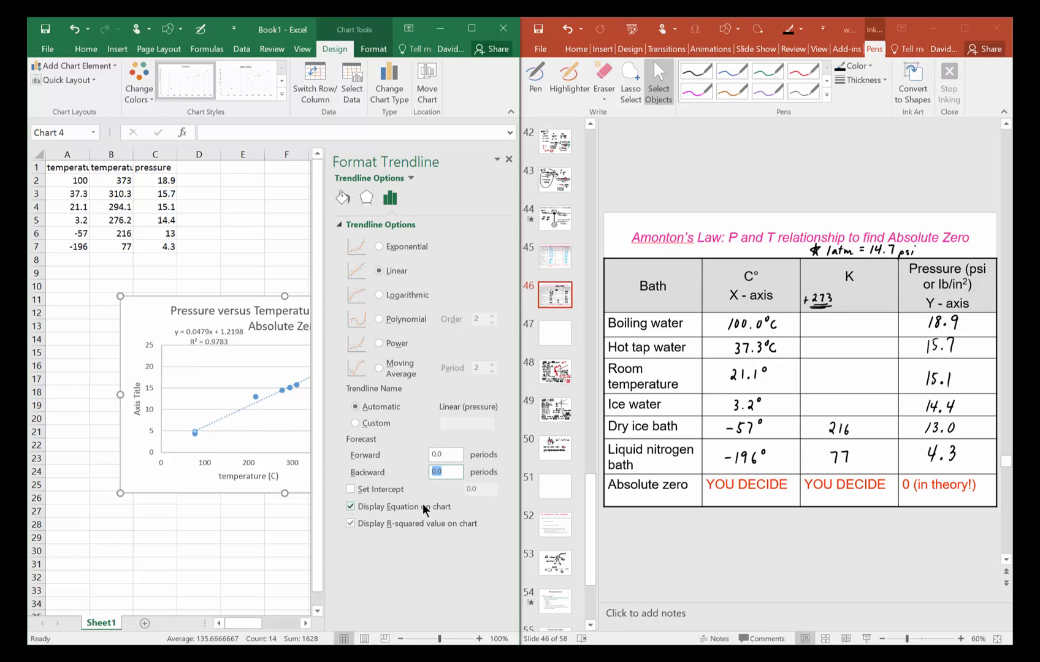
pyautogui.write('120')
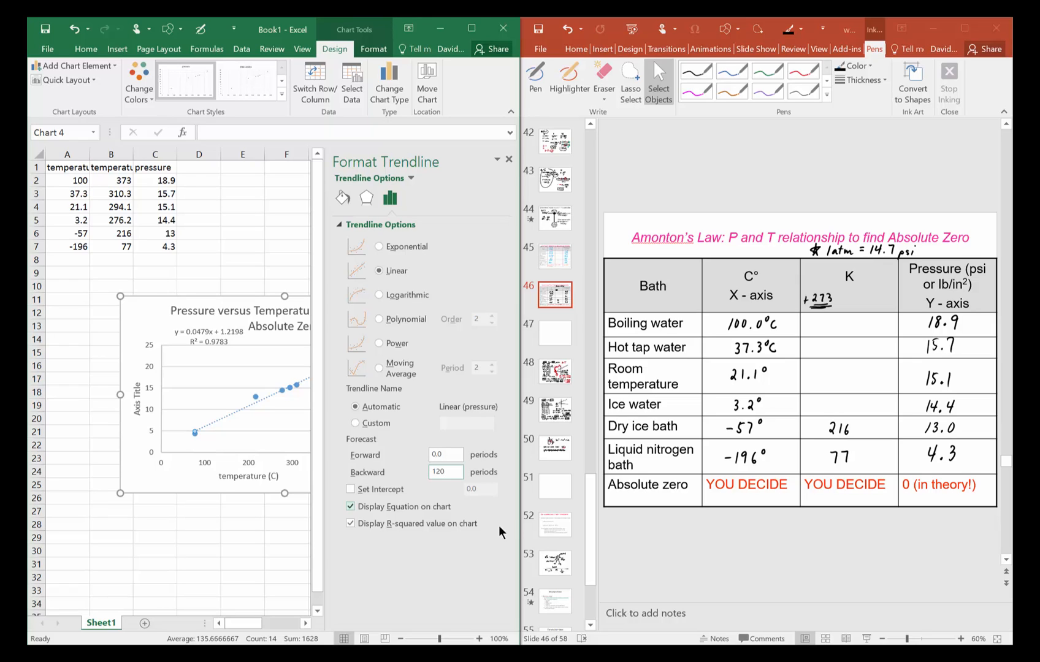
pyautogui.click(444, 471)
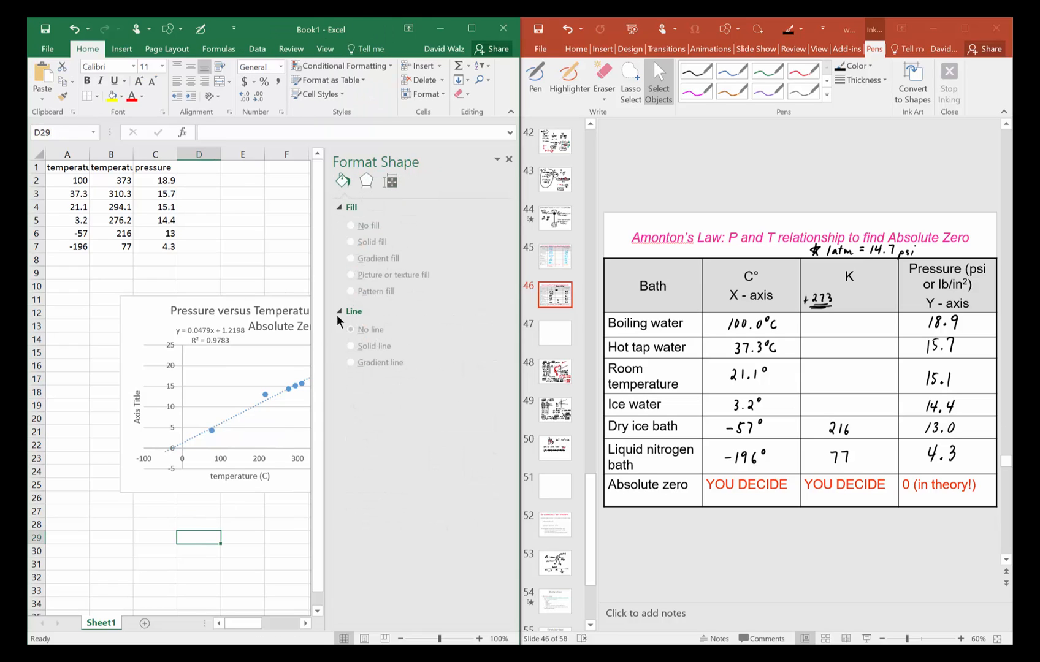
# - Close the Format pane and move the equation and R² label beneath the legend
pyautogui.click(508, 160)
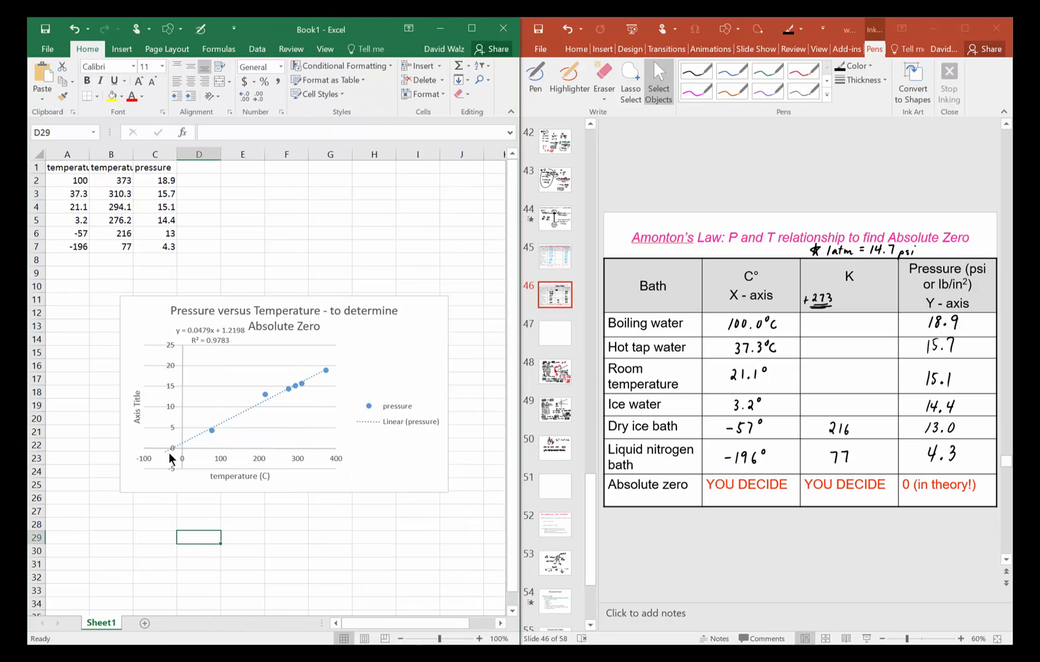
pyautogui.moveTo(174, 454)
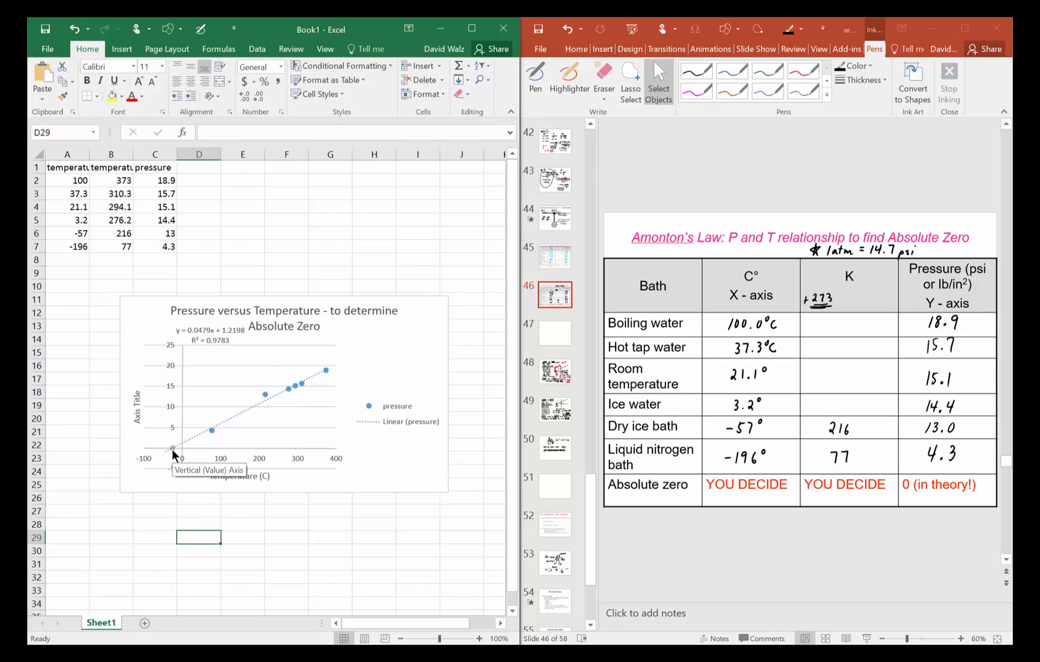
pyautogui.moveTo(187, 457)
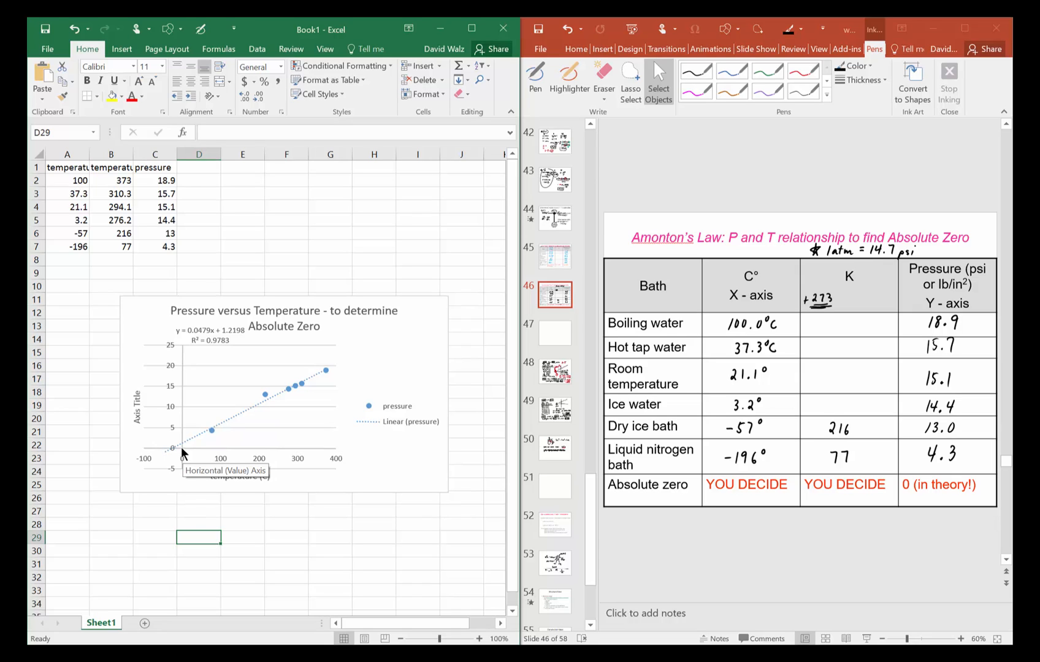
pyautogui.moveTo(213, 339)
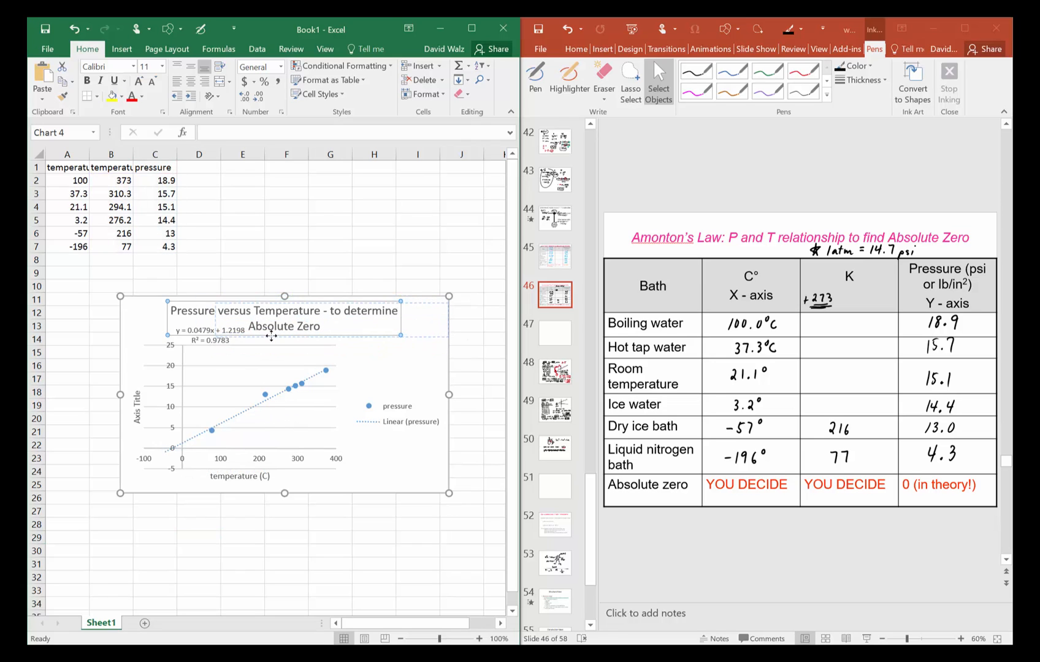
pyautogui.click(282, 318)
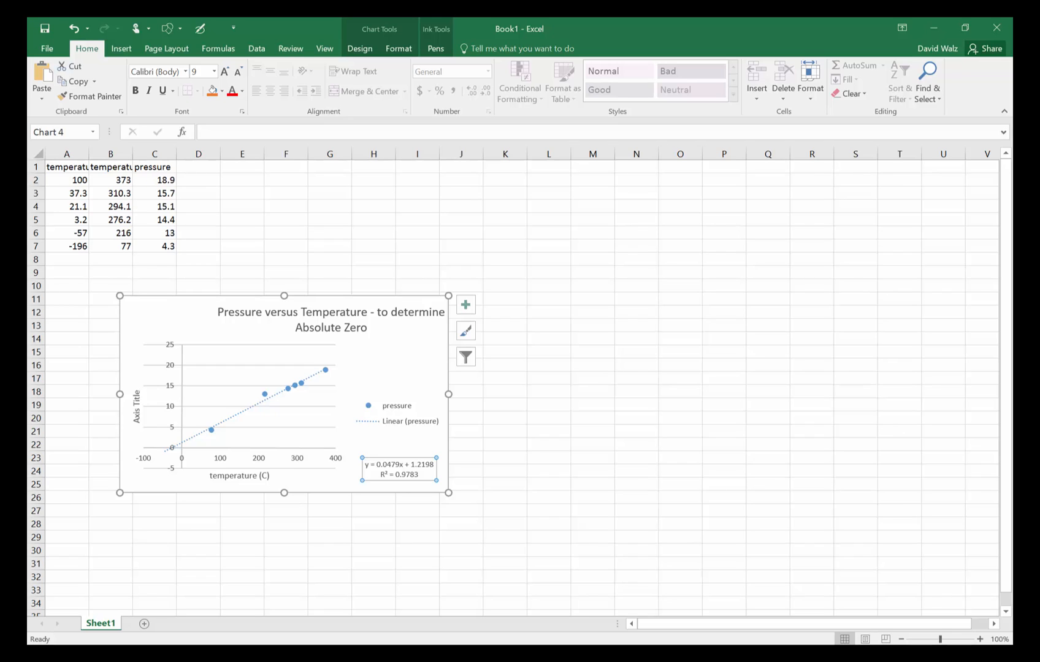
pyautogui.click(324, 48)
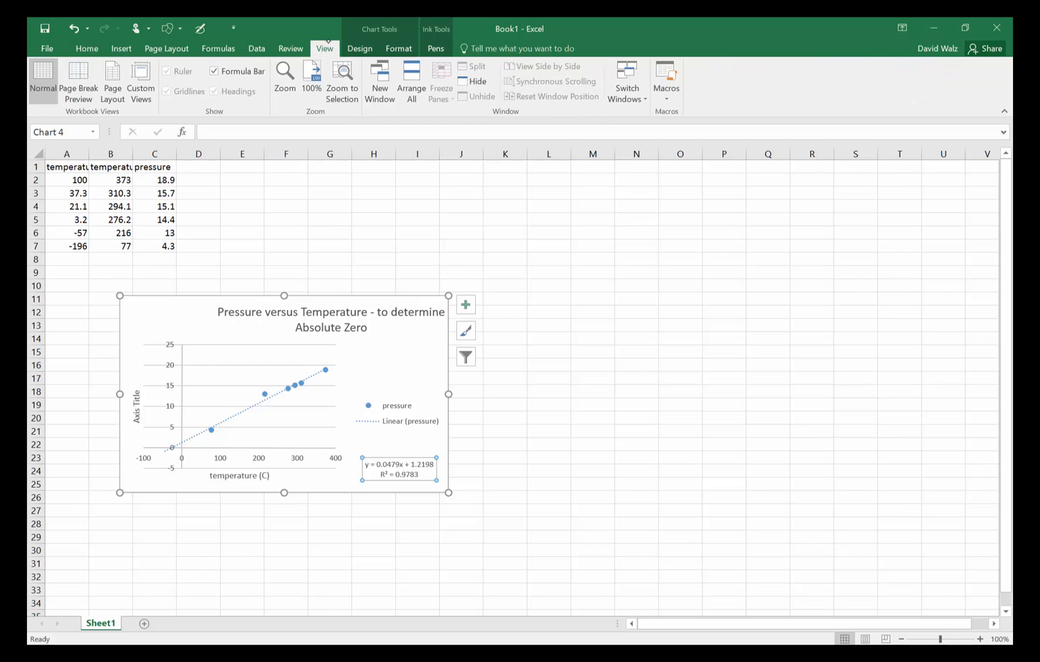
# - In pink ink, circle the intercept and write 0 = .0479x + 1.2198
pyautogui.click(436, 47)
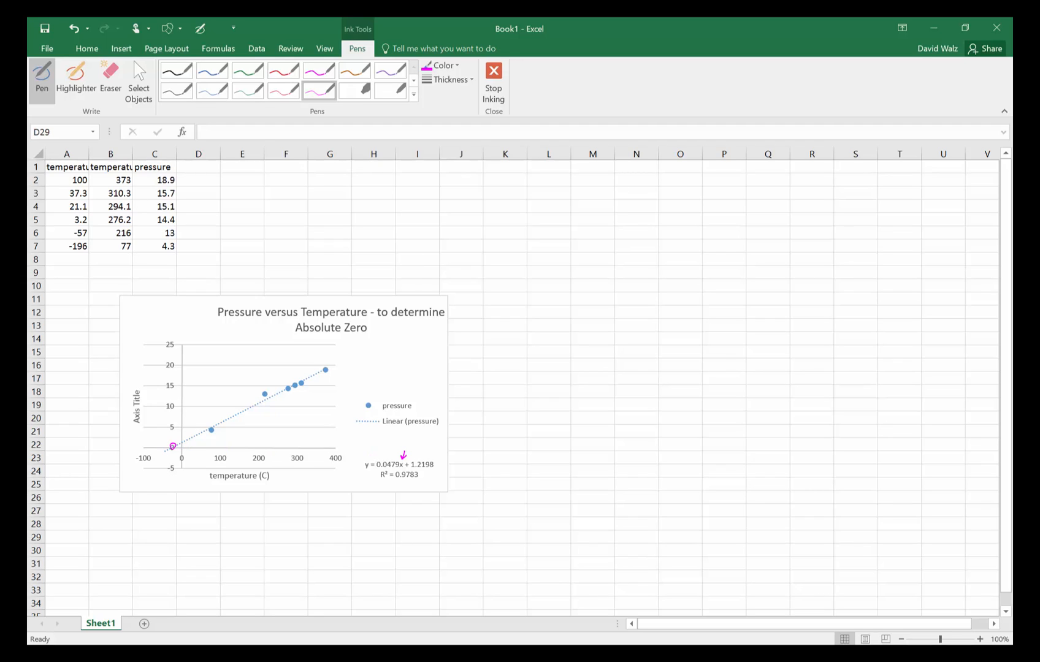
pyautogui.moveTo(363, 457); pyautogui.dragTo(367, 449)
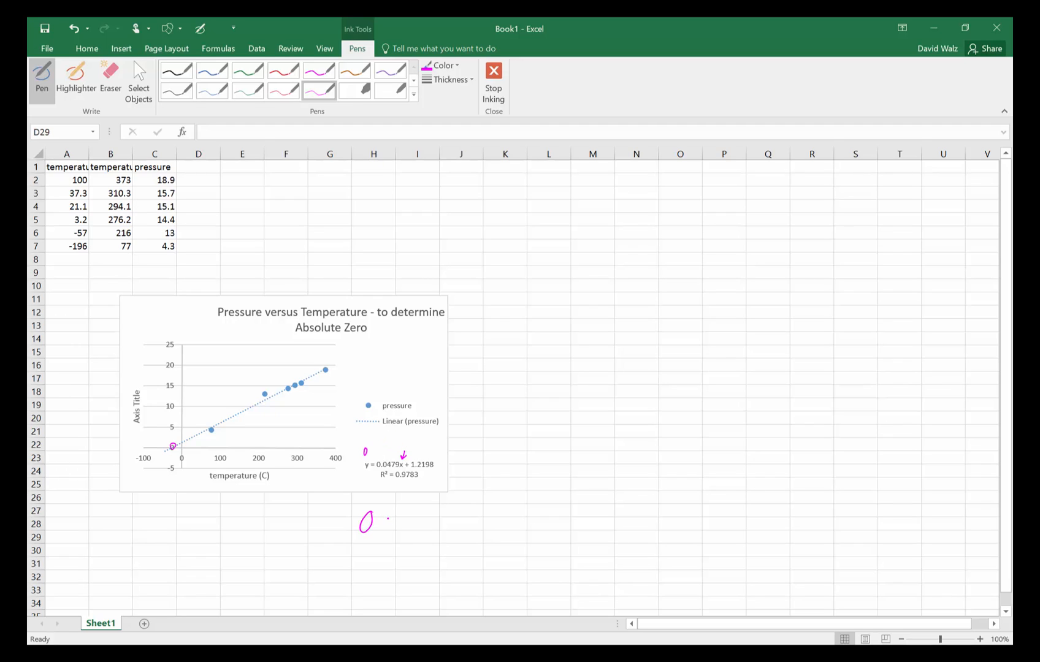
pyautogui.moveTo(378, 521); pyautogui.dragTo(437, 520)
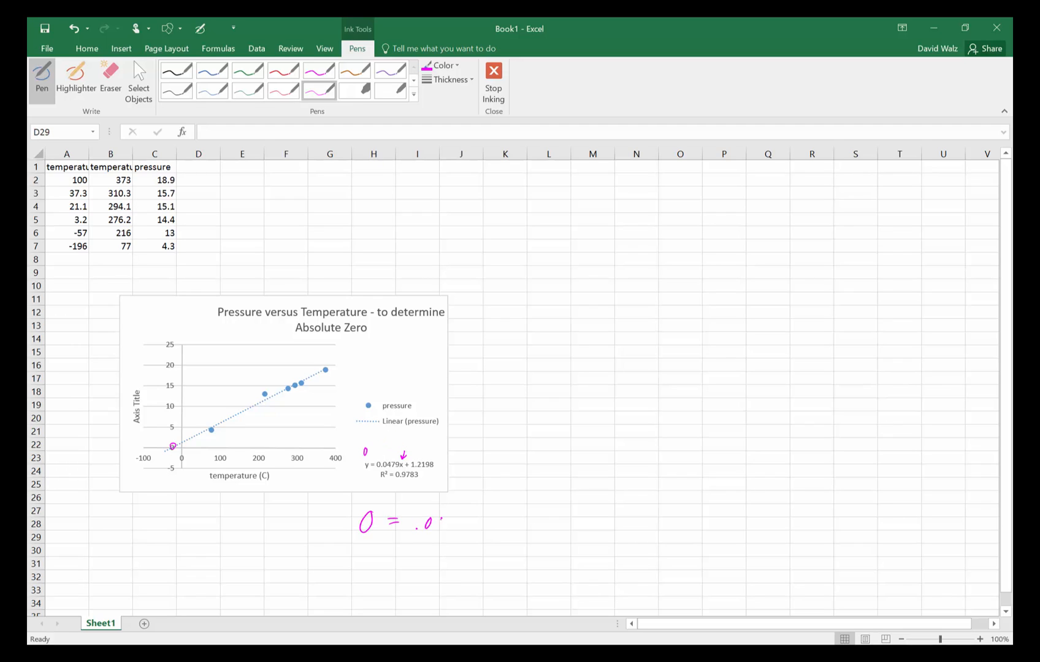
pyautogui.moveTo(417, 523); pyautogui.dragTo(510, 524)
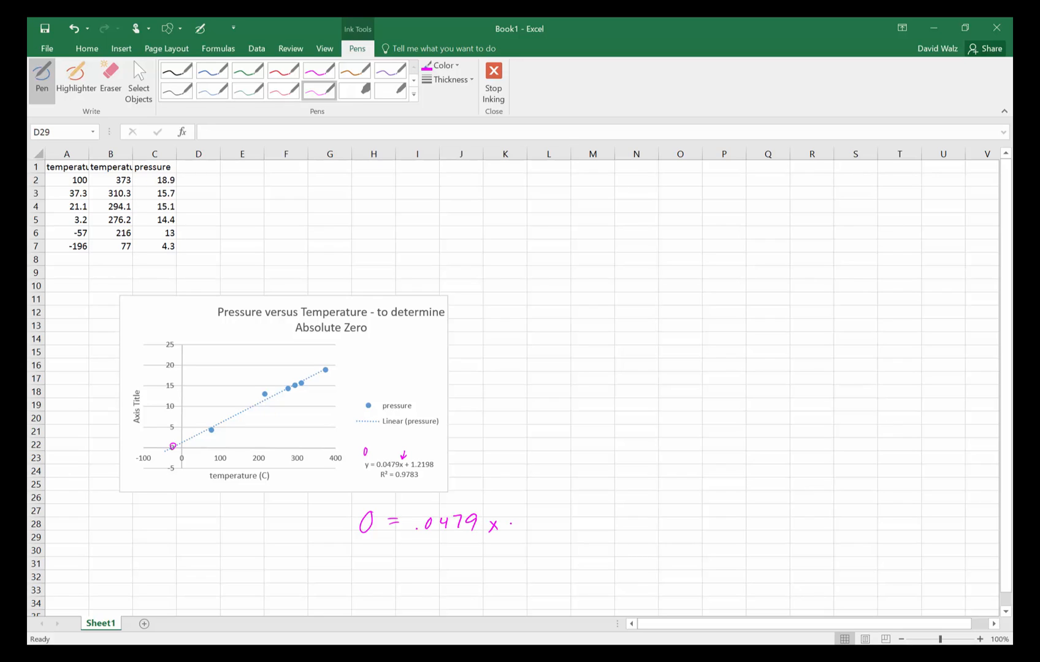
pyautogui.moveTo(514, 523); pyautogui.dragTo(561, 523)
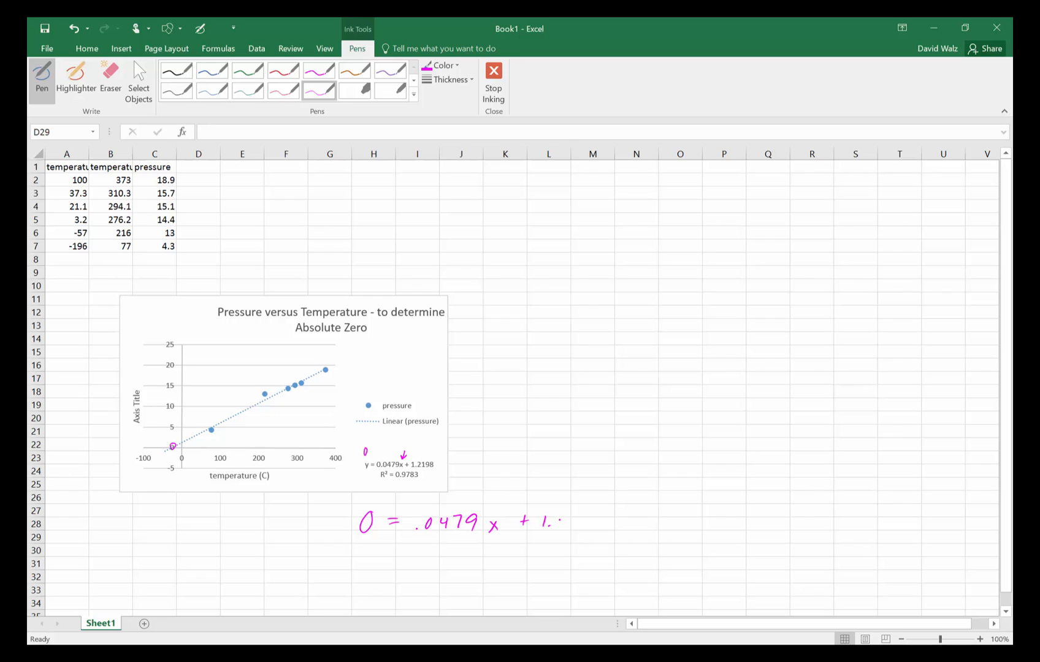
pyautogui.moveTo(557, 520); pyautogui.dragTo(613, 520)
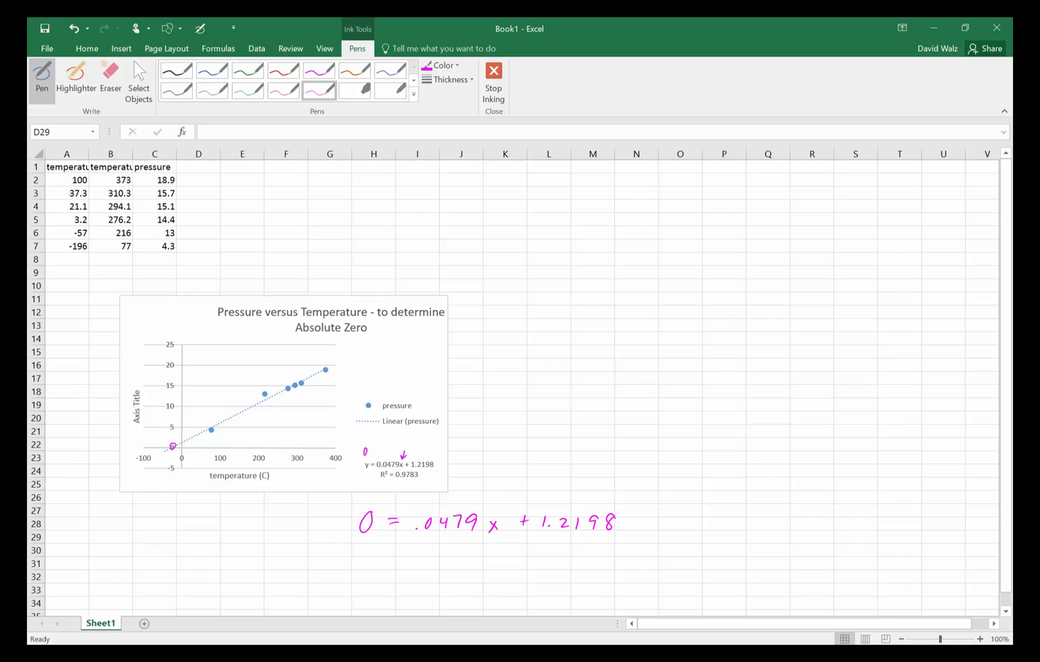
pyautogui.moveTo(364, 555); pyautogui.dragTo(398, 557)
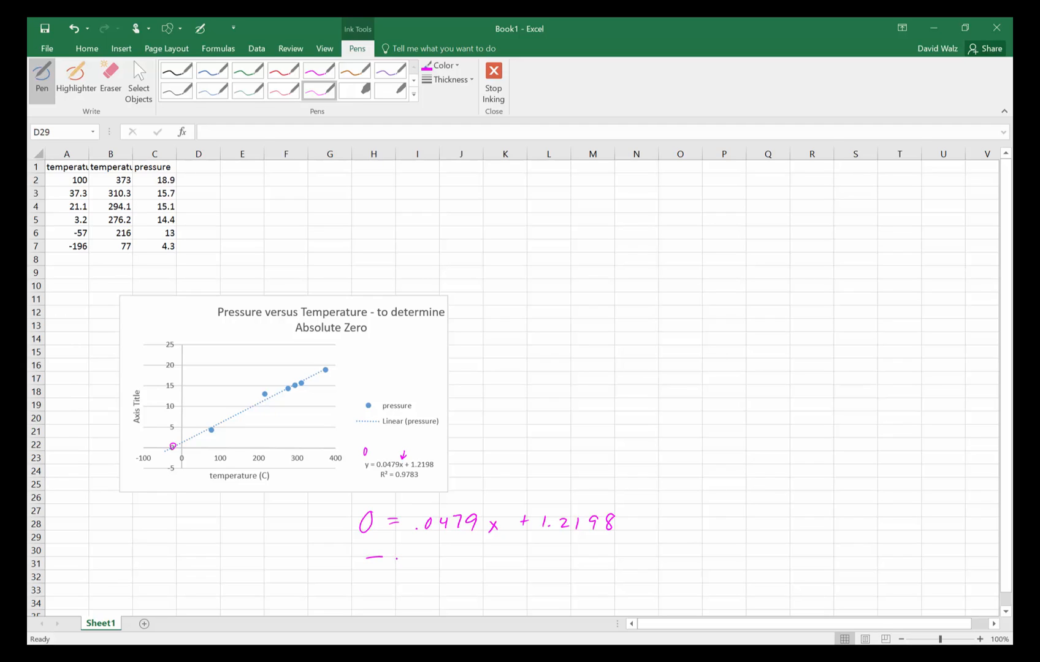
# - Handwrite the rearranged equation and box the answer x = -25 K
pyautogui.moveTo(392, 561); pyautogui.dragTo(454, 564)
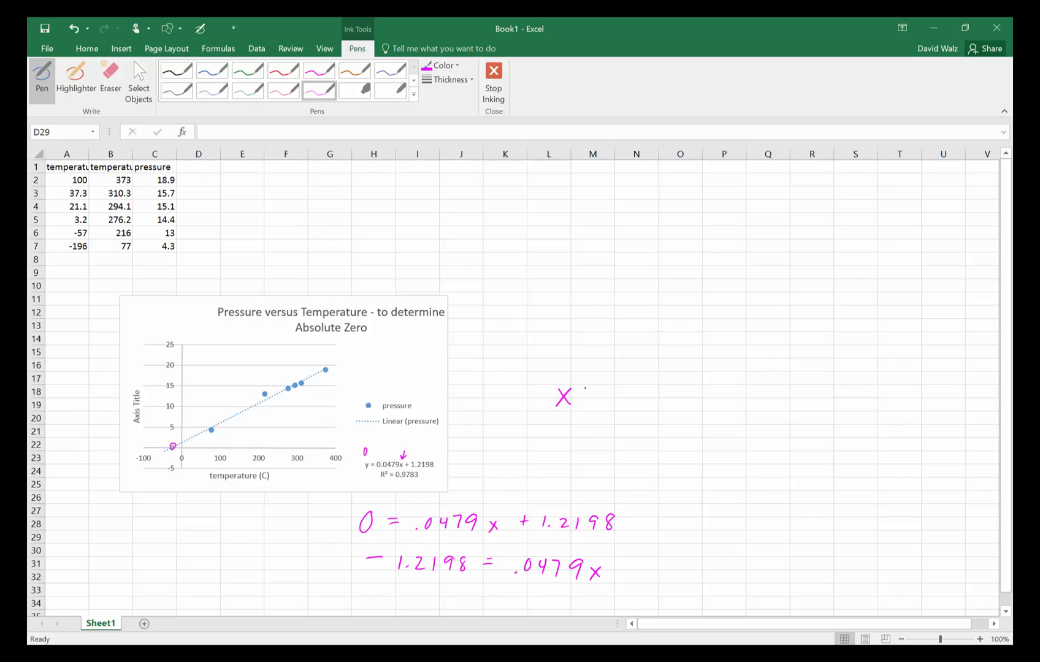
pyautogui.moveTo(577, 388); pyautogui.dragTo(597, 398)
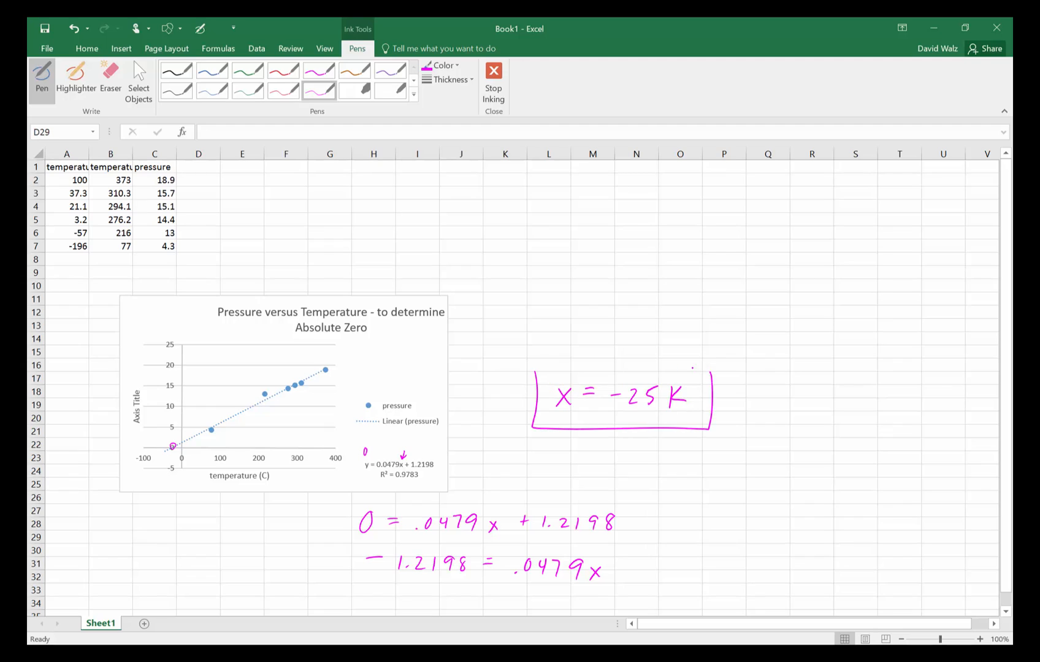
pyautogui.moveTo(537, 370); pyautogui.dragTo(708, 367)
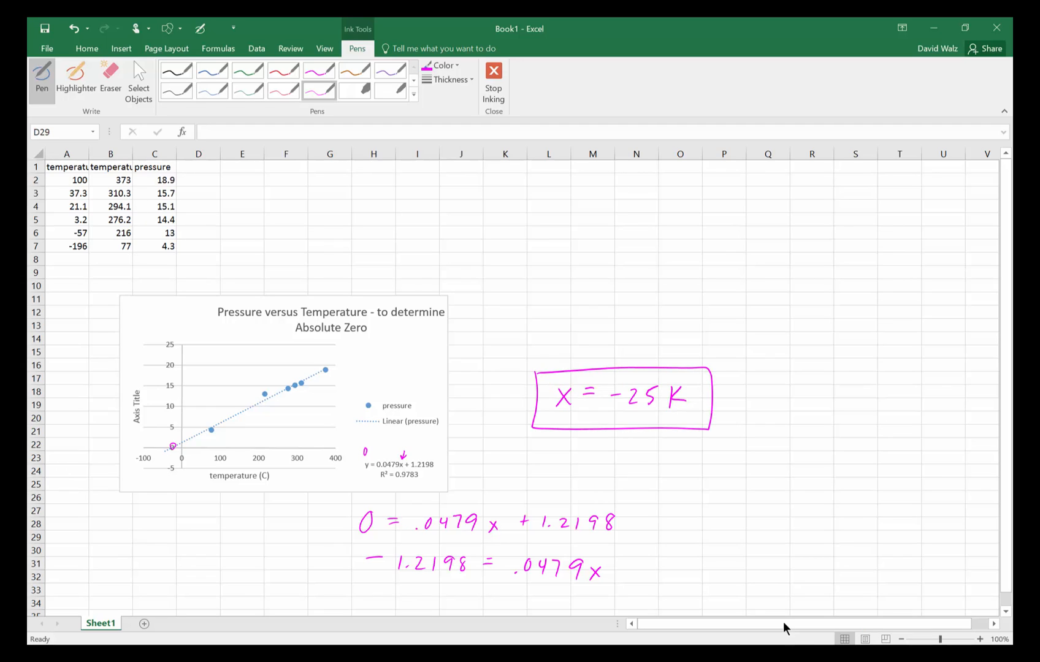
pyautogui.moveTo(370, 104)
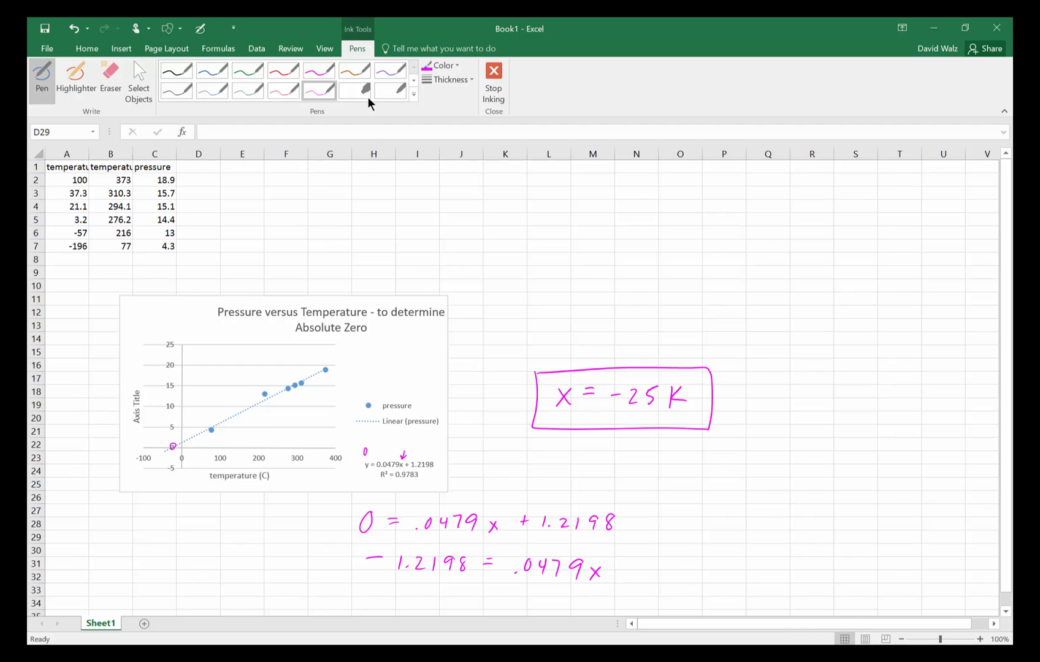